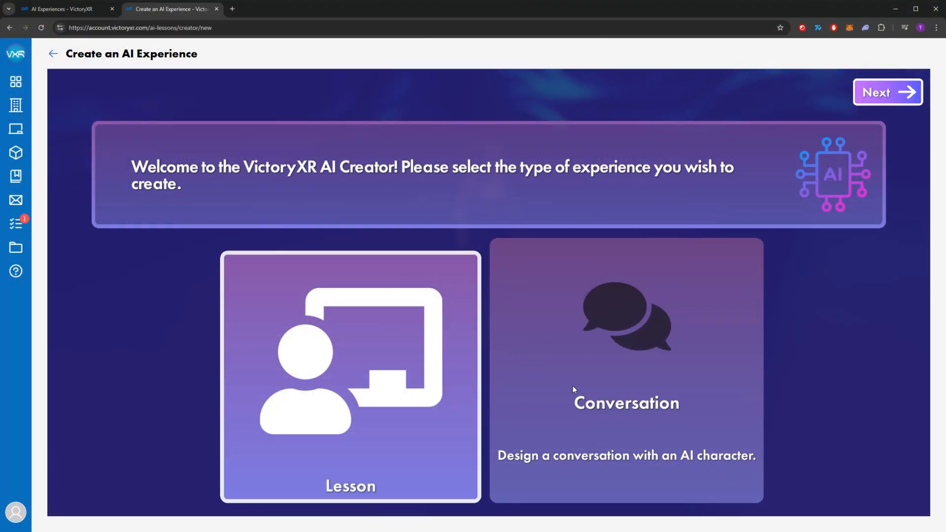
Step: Choose the Lesson card as the new AI experience type
click(350, 374)
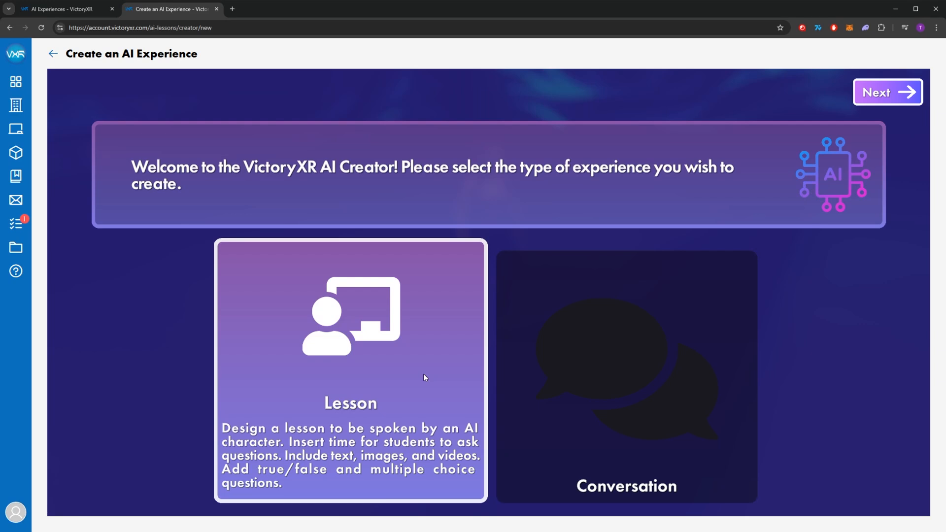
mouse_move(550, 387)
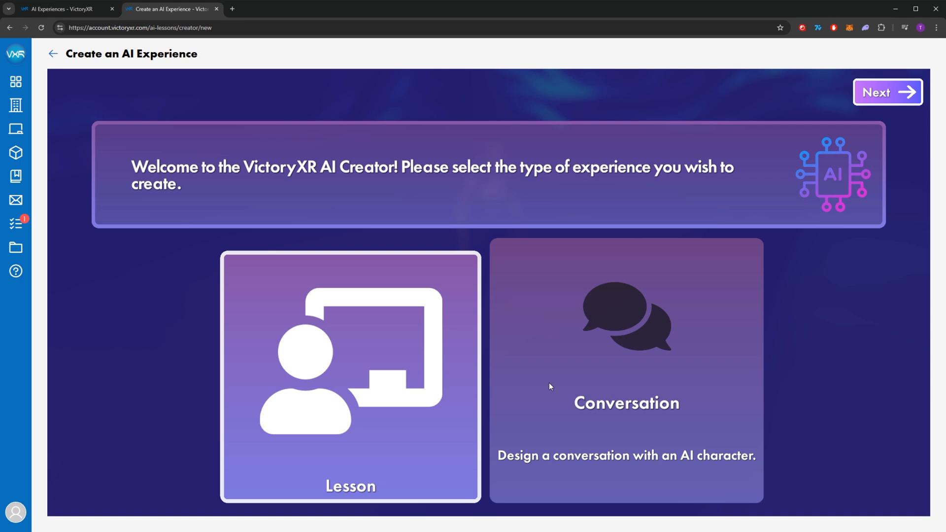
mouse_move(550, 384)
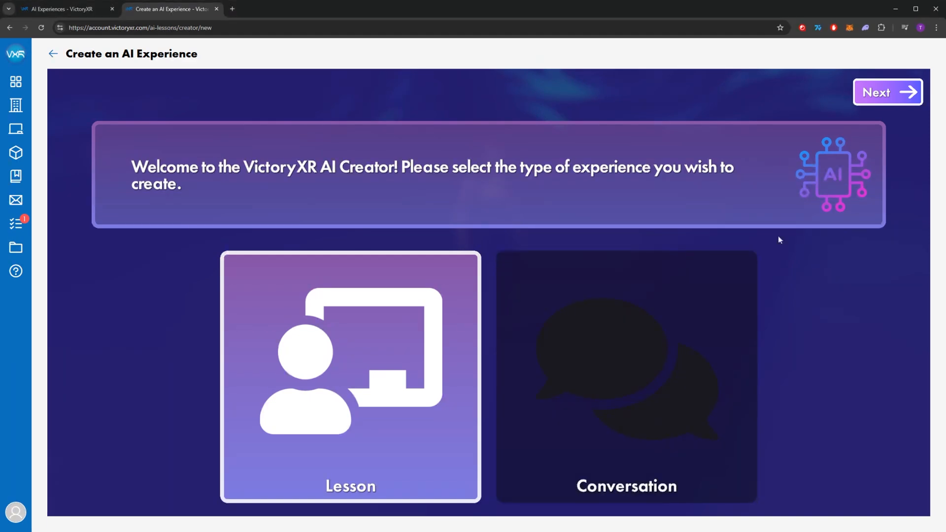
mouse_move(389, 322)
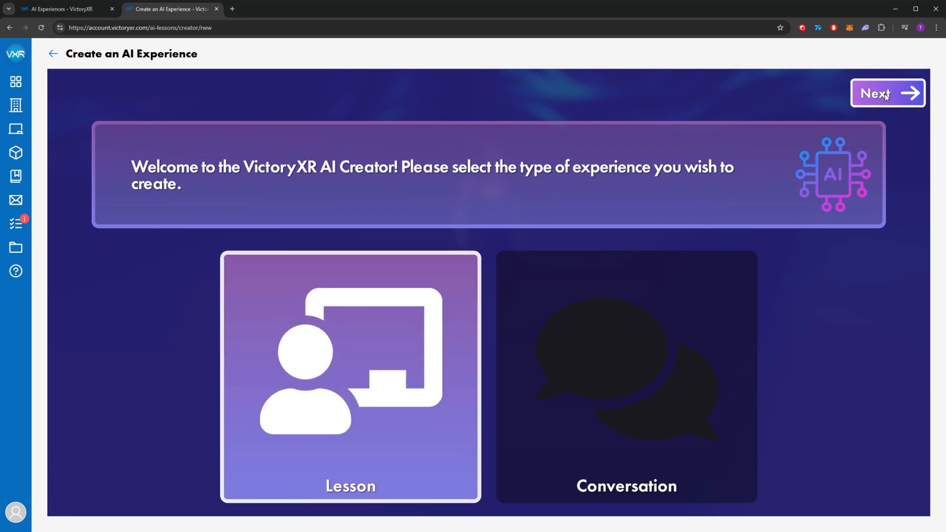
Step: Enter the title Invertebrate Biology and begin the squid and sea star description
click(887, 92)
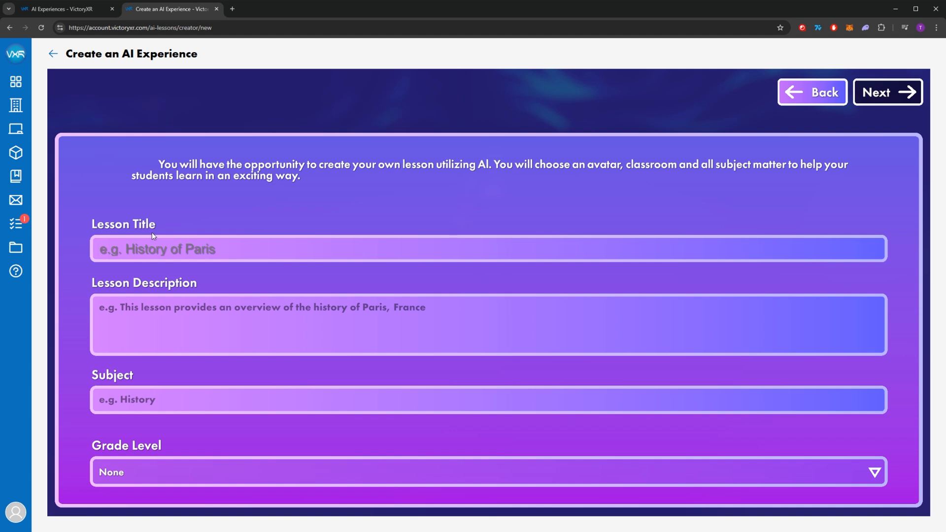
mouse_move(139, 394)
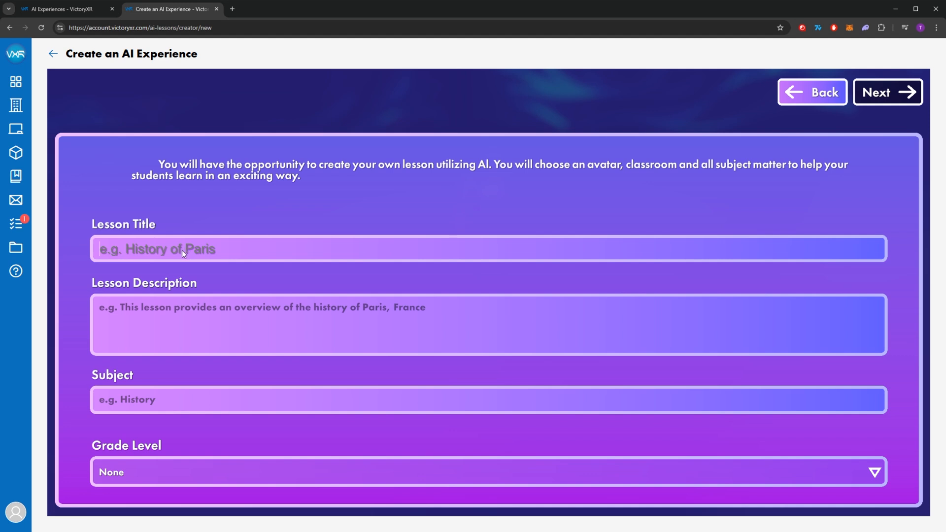
text(Invertebrate Biology)
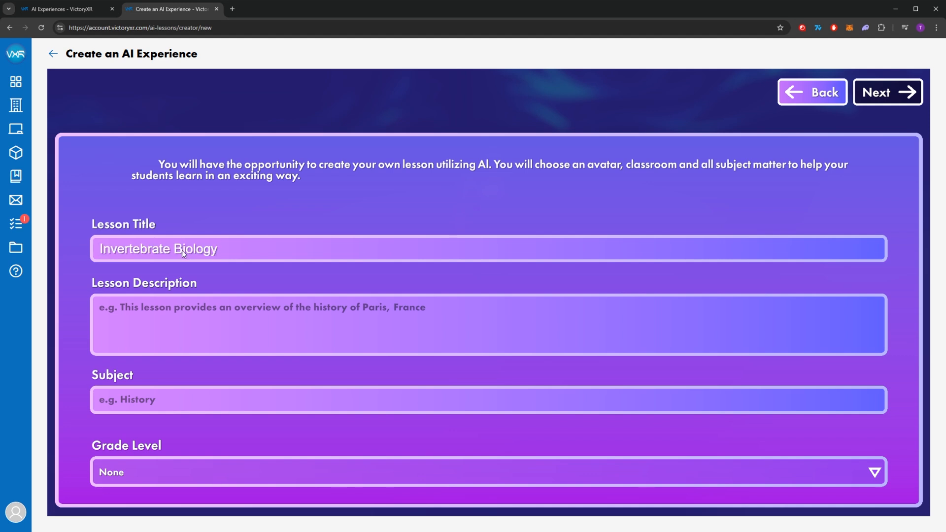
click(222, 329)
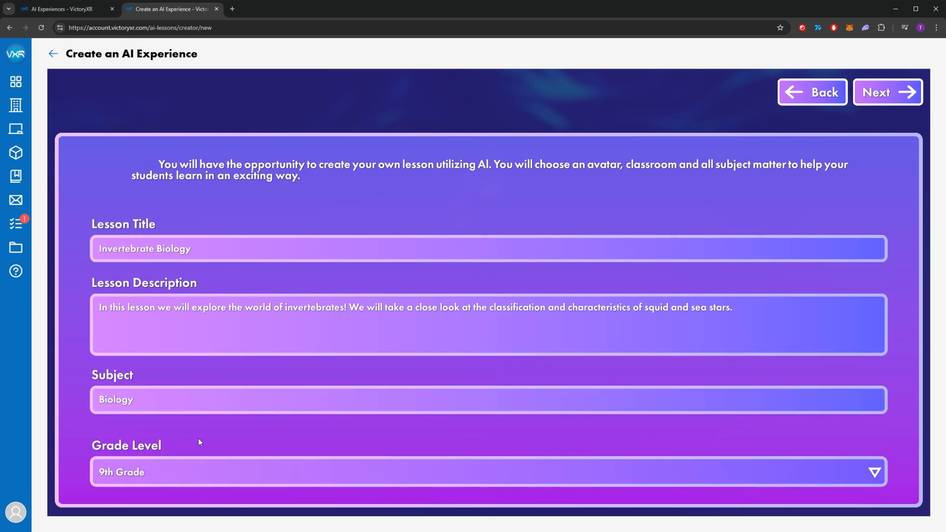
mouse_move(760, 325)
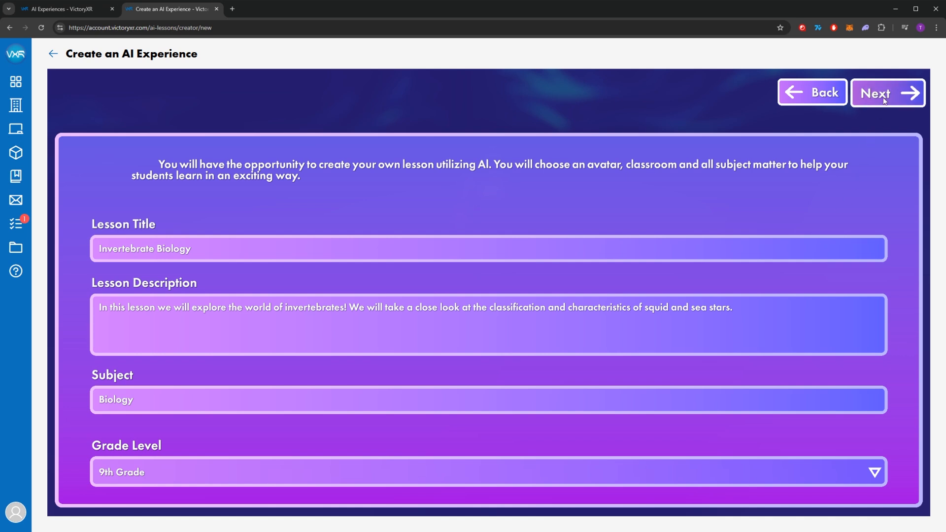
Step: Name the avatar Charles and pick the man in the black T-shirt
click(887, 93)
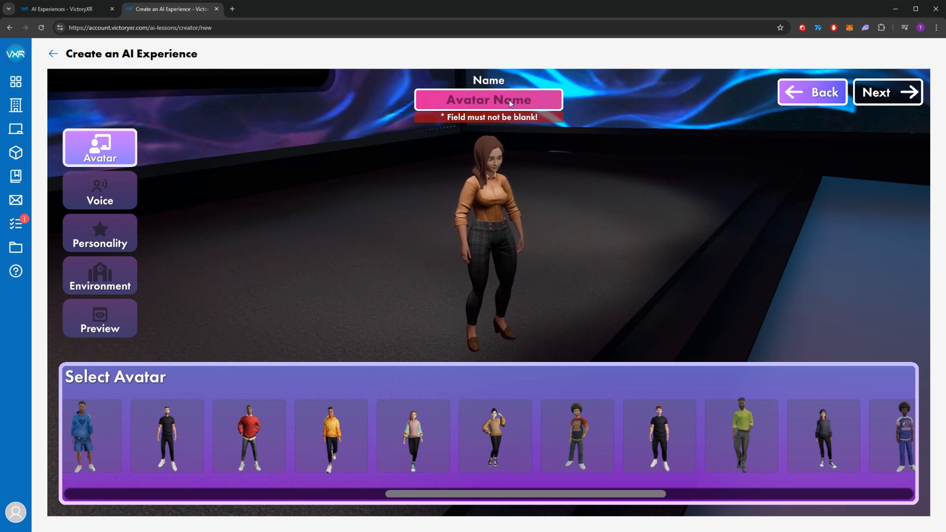
text(Charles)
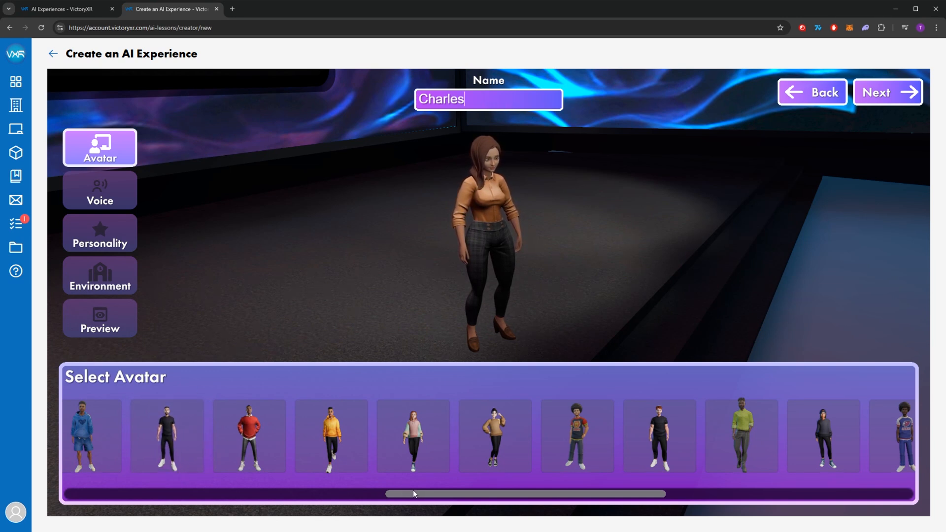
drag(413, 493, 175, 494)
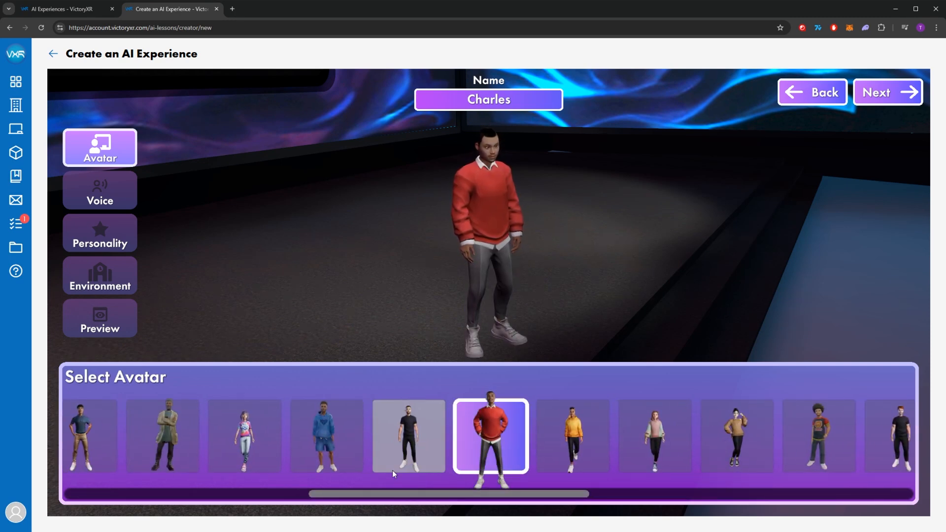
click(408, 441)
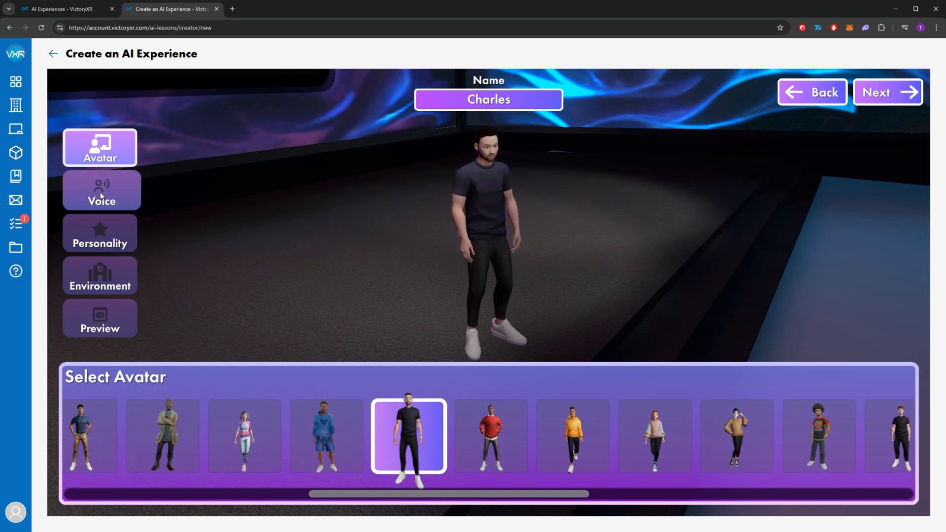
Step: Assign Charles Voice #3 and the Excited personality, moving on to environments
click(100, 191)
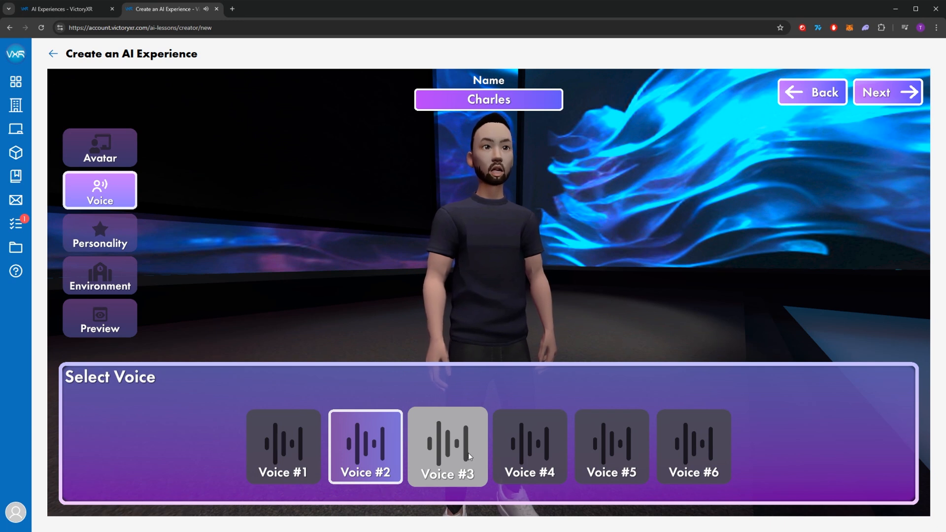
click(447, 448)
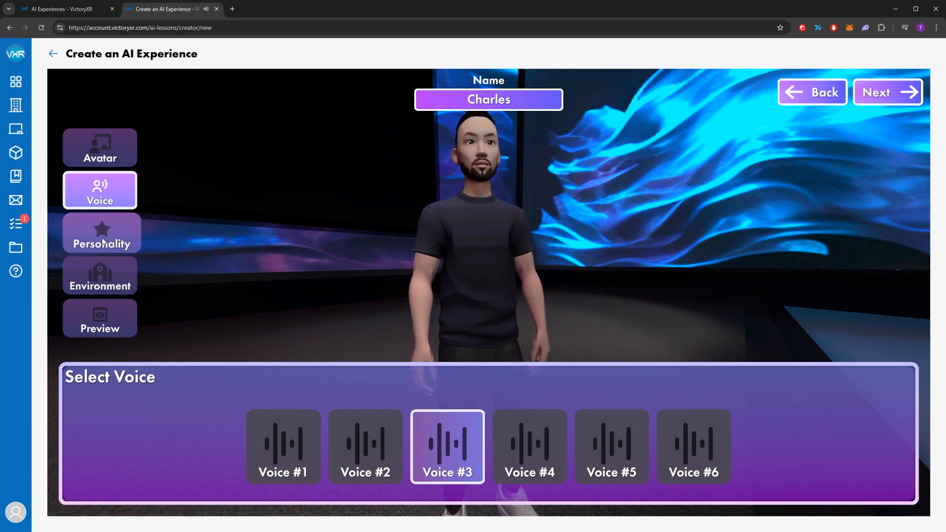
click(101, 233)
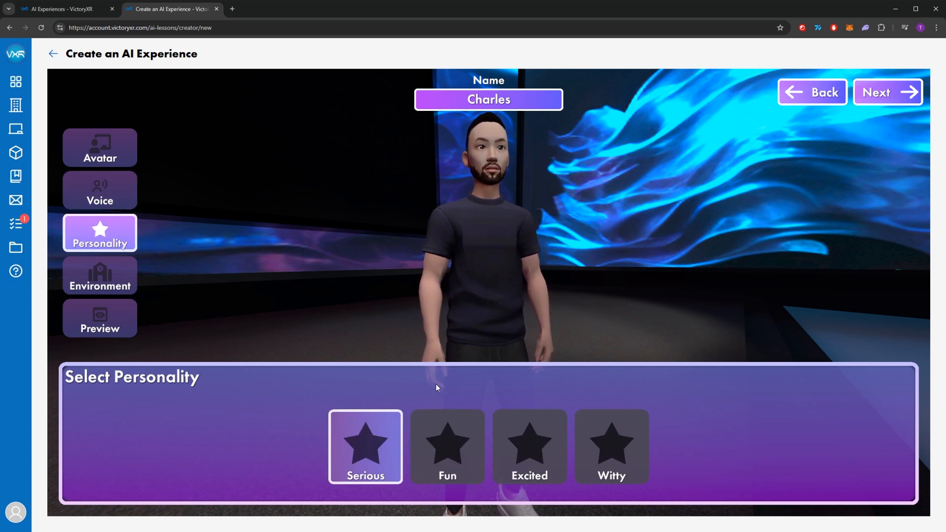
mouse_move(457, 453)
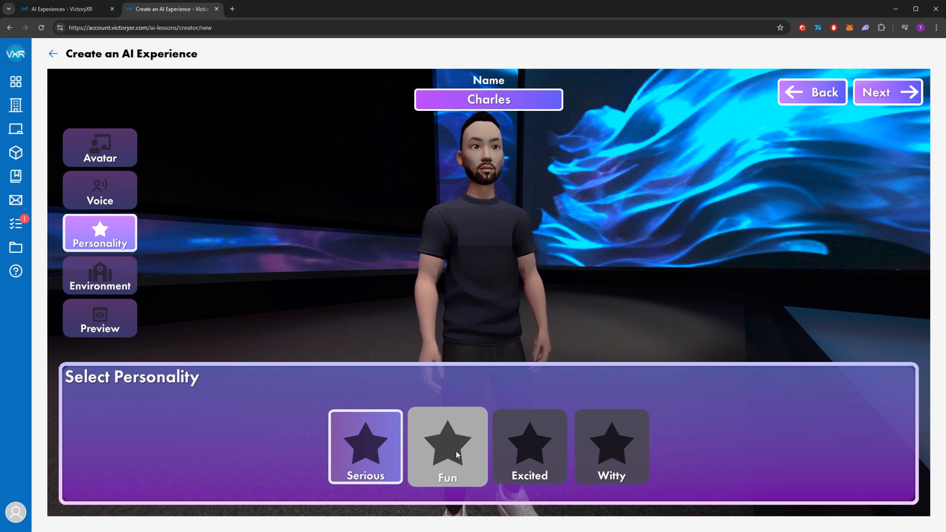
mouse_move(541, 455)
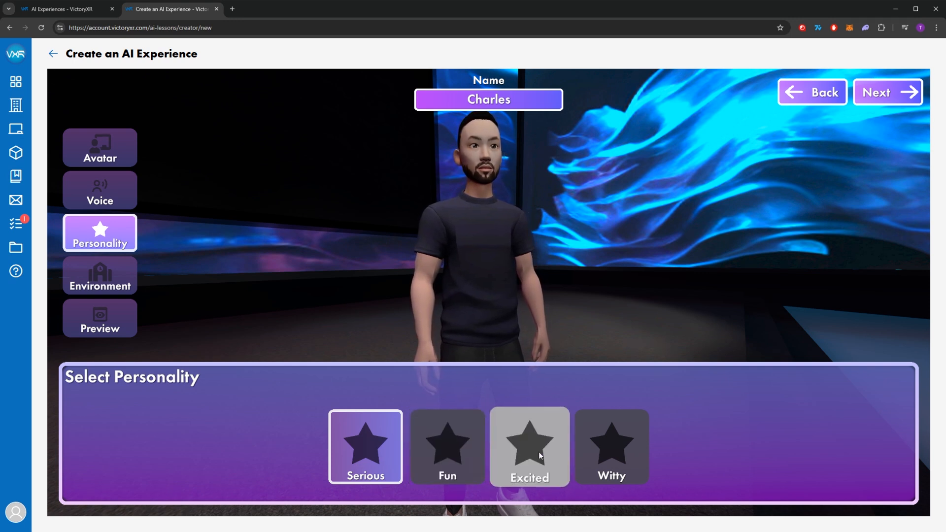
click(529, 448)
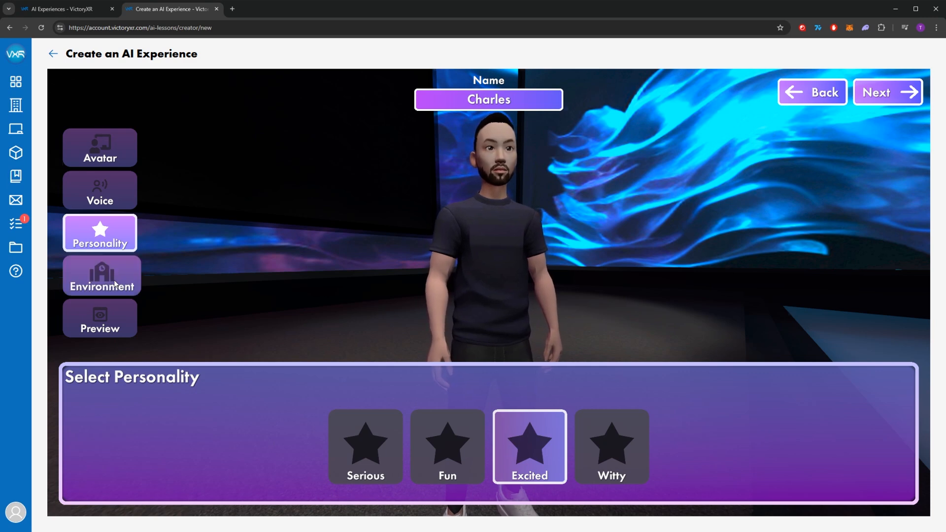
click(101, 275)
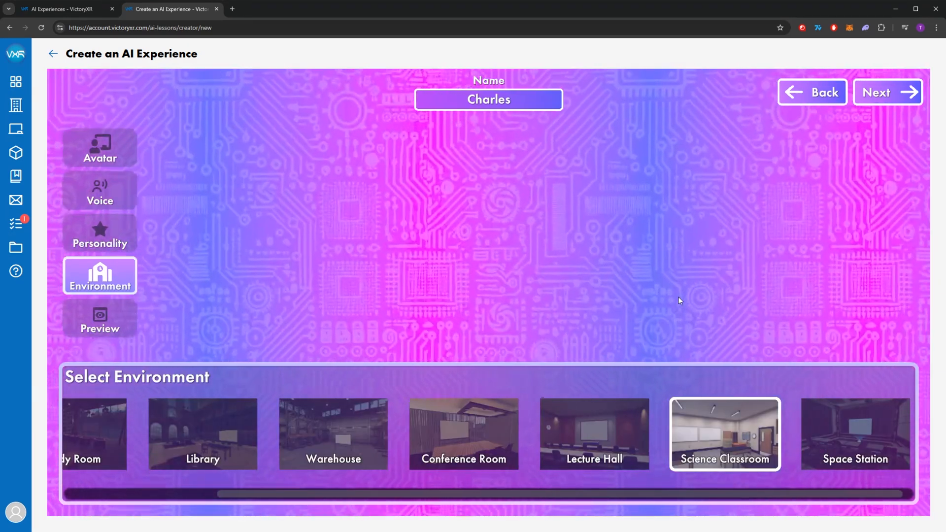
Step: Advance past the environment screen to the empty lesson content editor
click(725, 434)
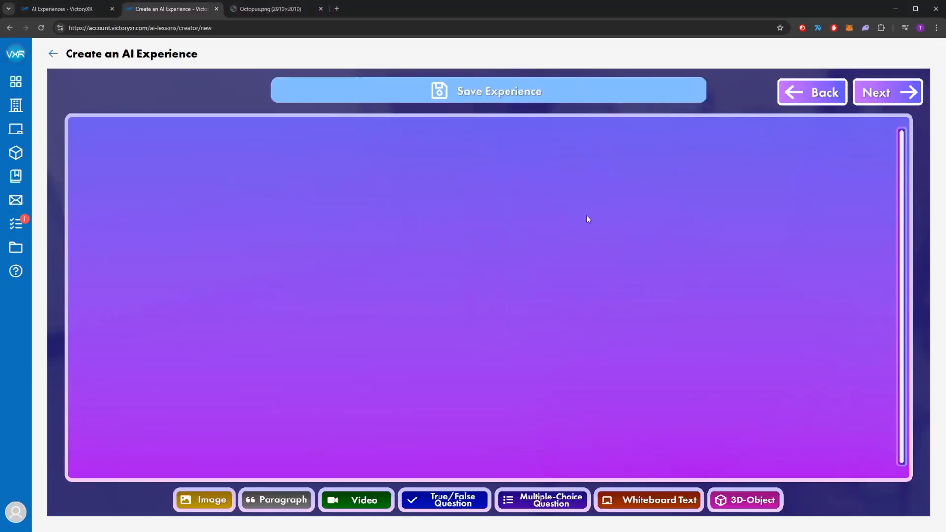
mouse_move(336, 237)
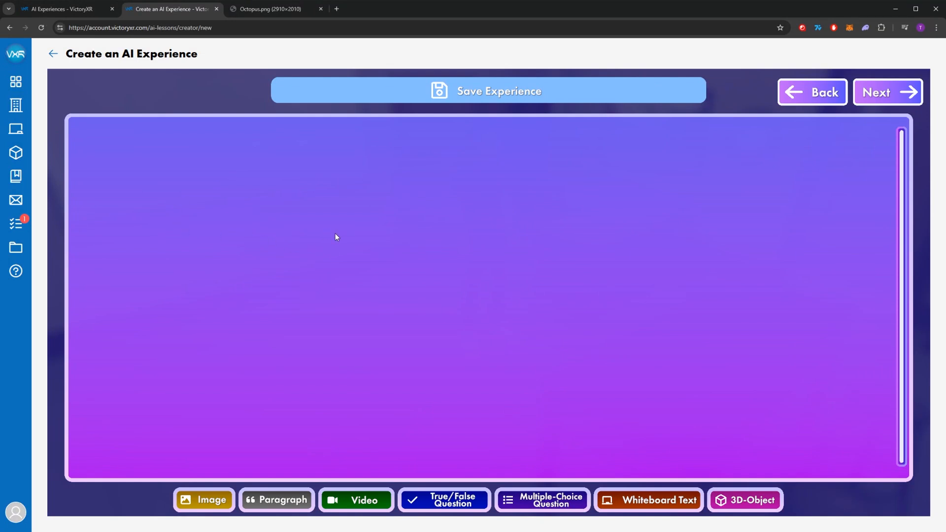
mouse_move(341, 247)
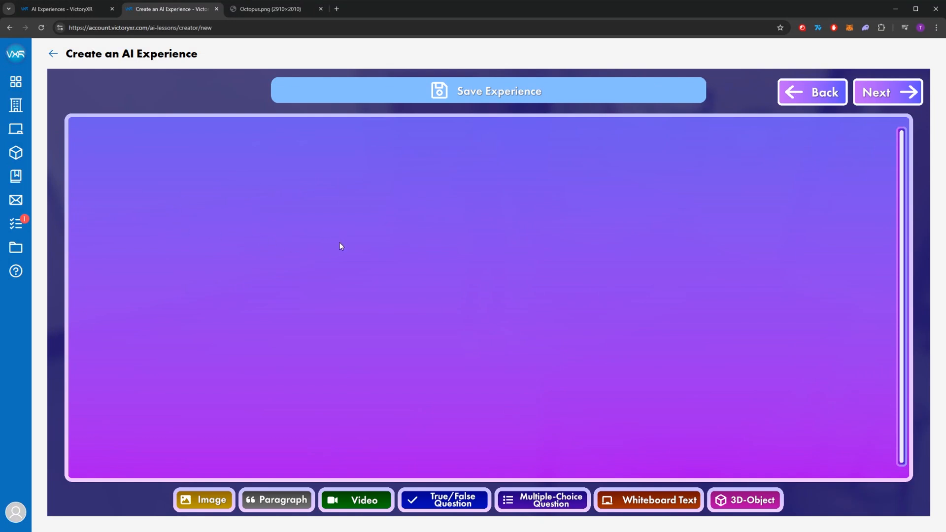
mouse_move(125, 393)
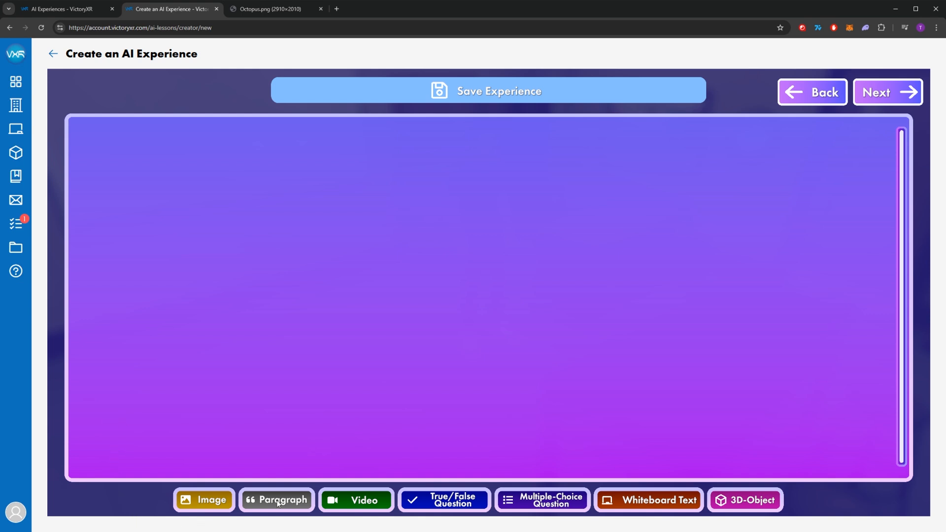
click(280, 500)
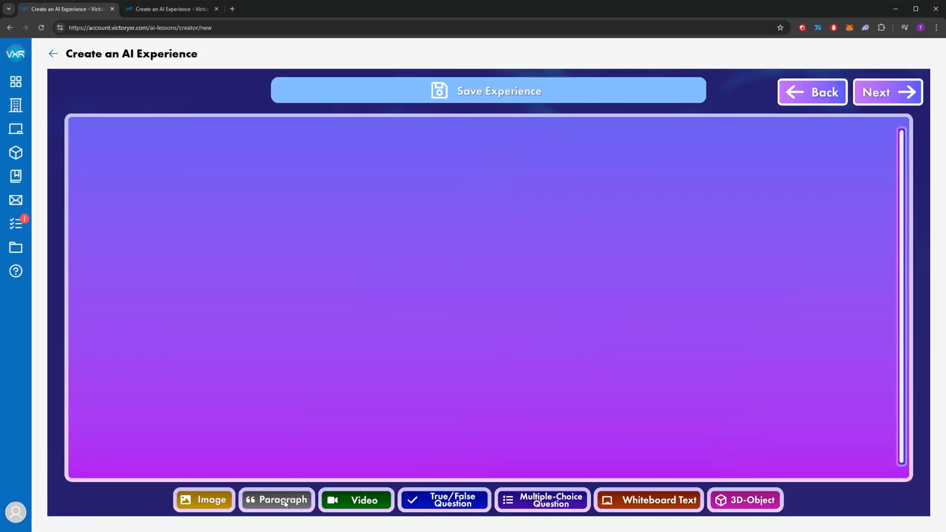
Step: Have AI generate an intro paragraph from 'Please generate an intro for my invertebrate bio lesson'
click(284, 501)
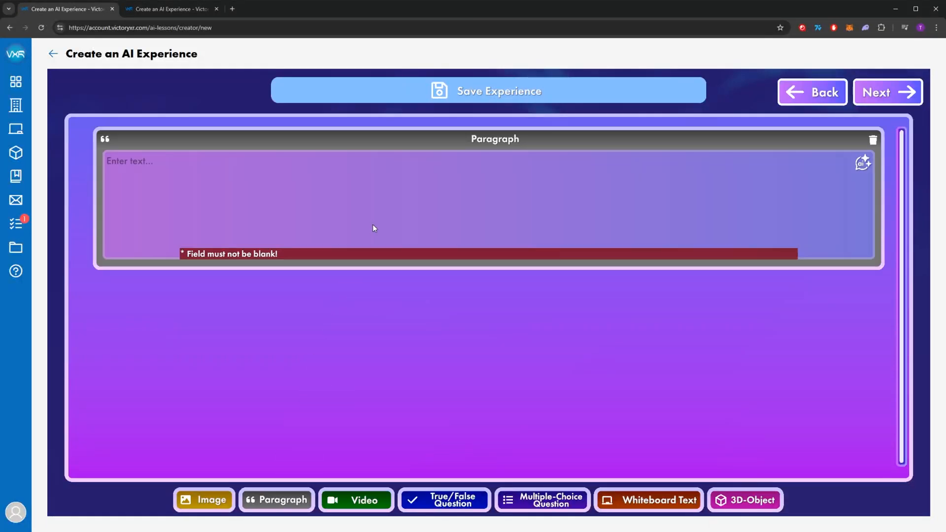
mouse_move(195, 207)
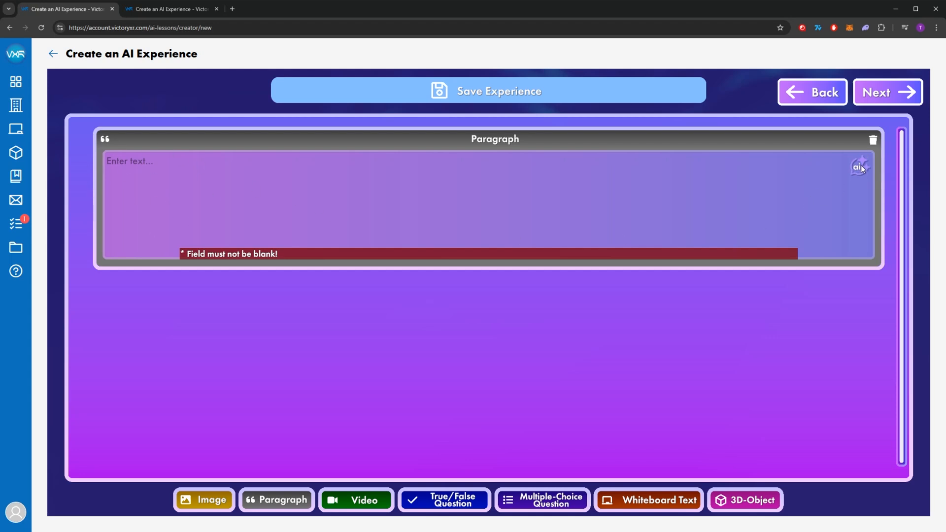
click(857, 166)
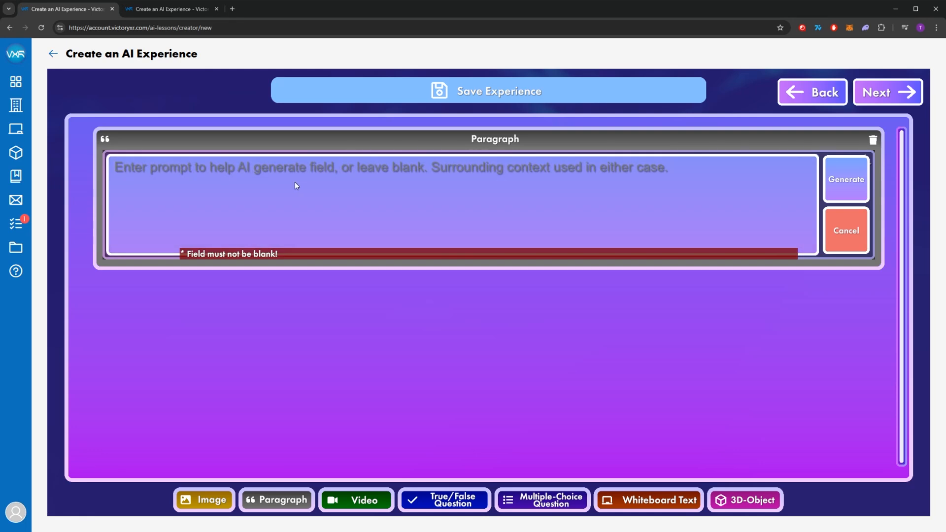
text(Please generate an intro for my inve)
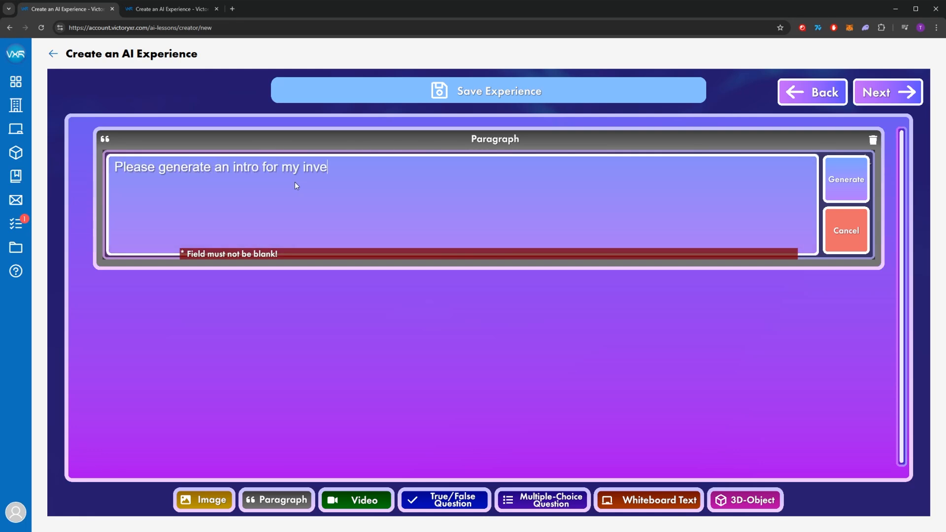
text(rtebrate bio lesson)
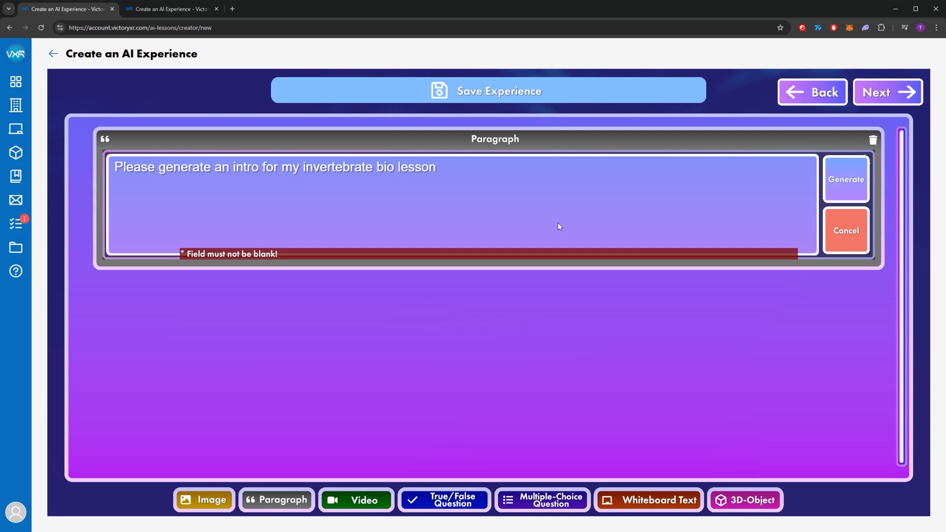
click(846, 179)
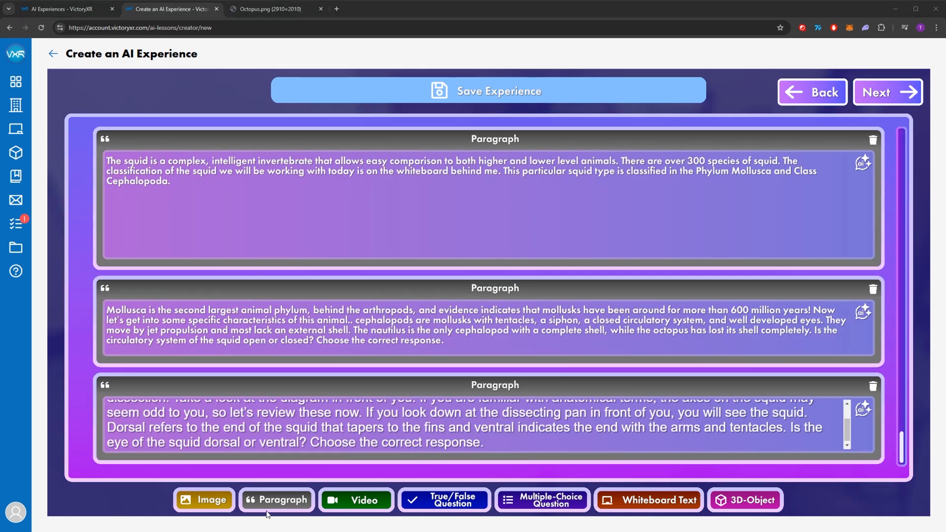
scroll(down, 3)
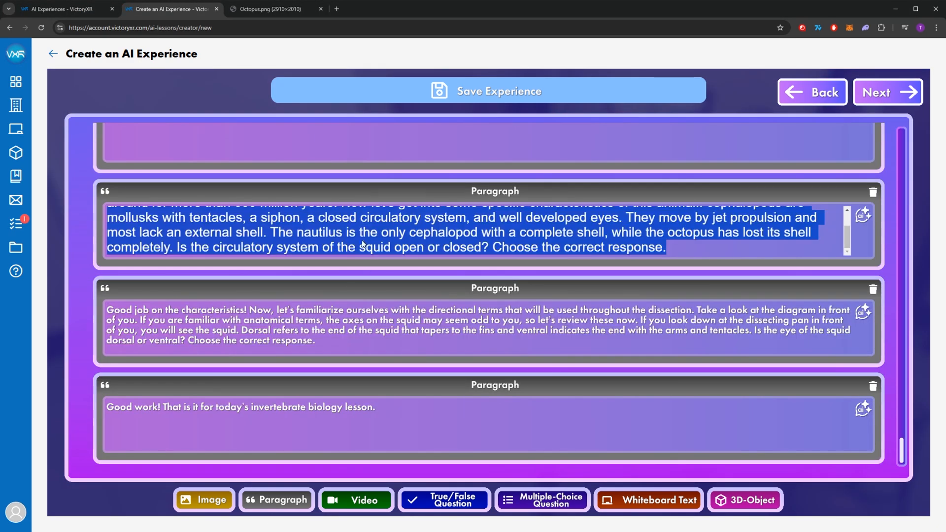
scroll(up, 3)
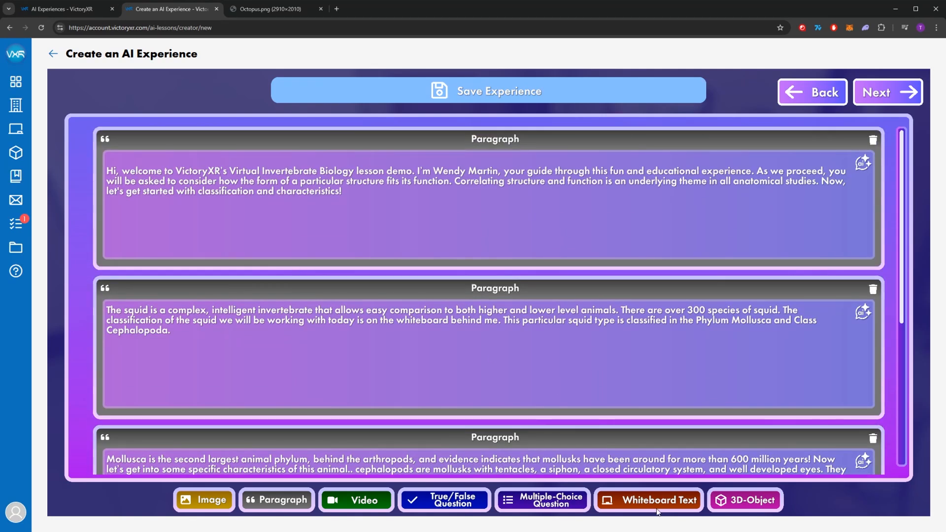
Step: Add a whiteboard text headed Invertebrate Biology Introduction with a 45-second duration
click(648, 501)
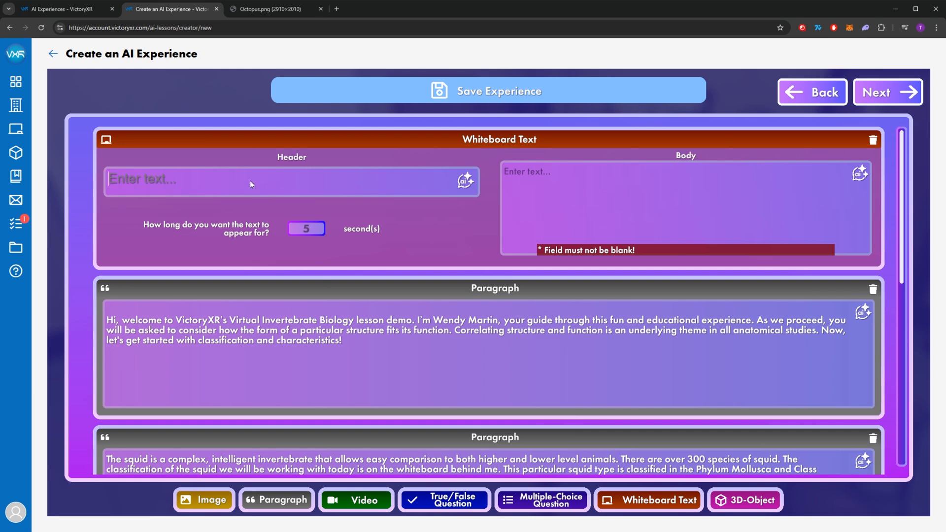
text(Invertebrate Biology Introduction)
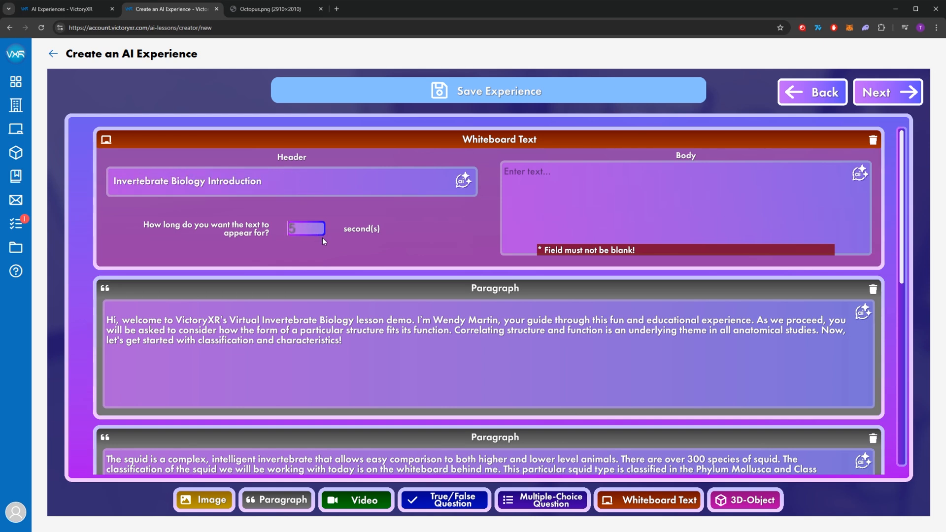
text(45)
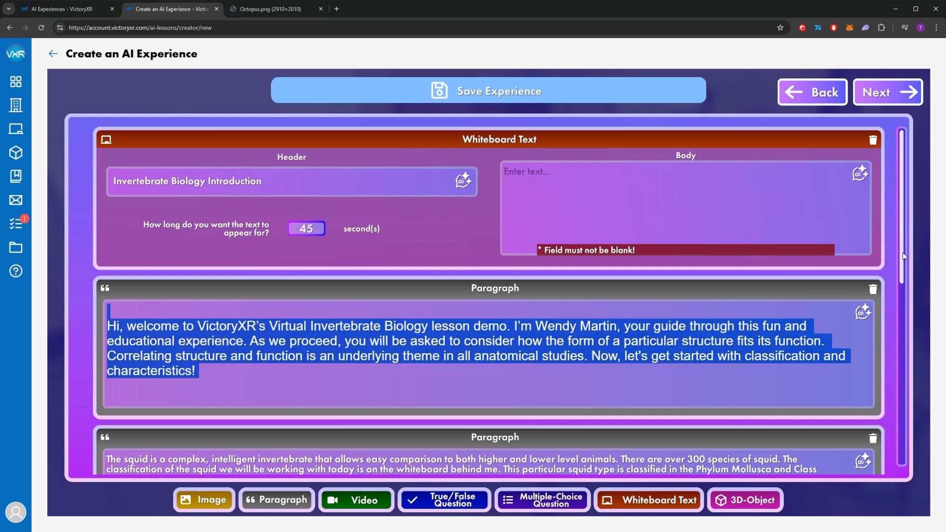
scroll(down, 3)
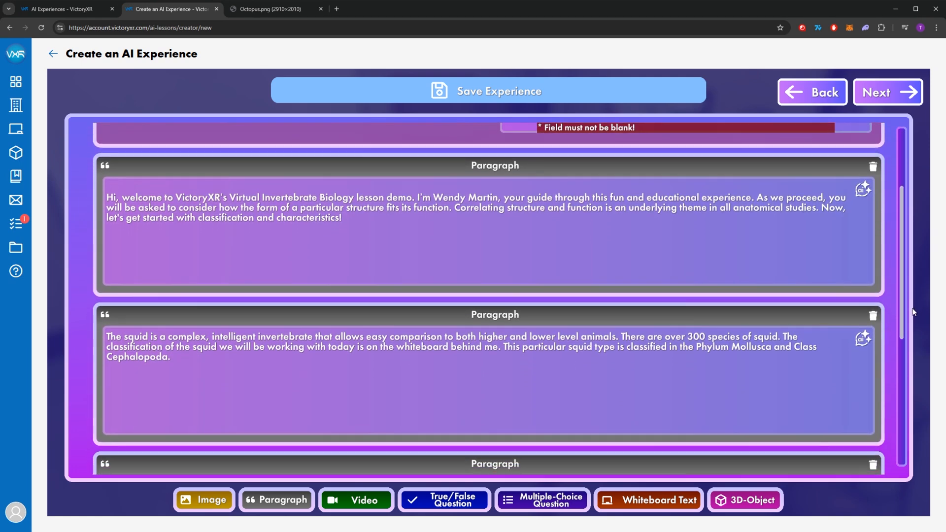
scroll(down, 3)
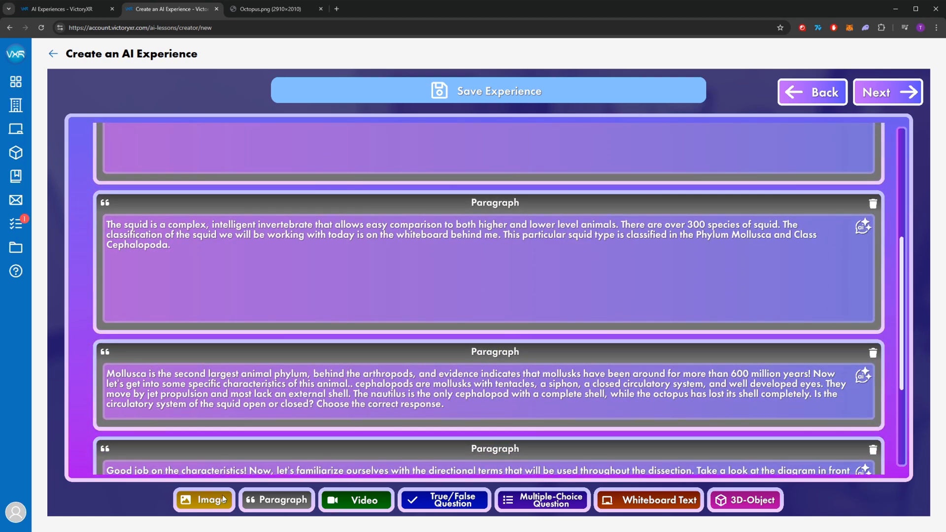
Step: Insert an image block after the squid paragraph and upload Nautilus.png from the computer
click(202, 500)
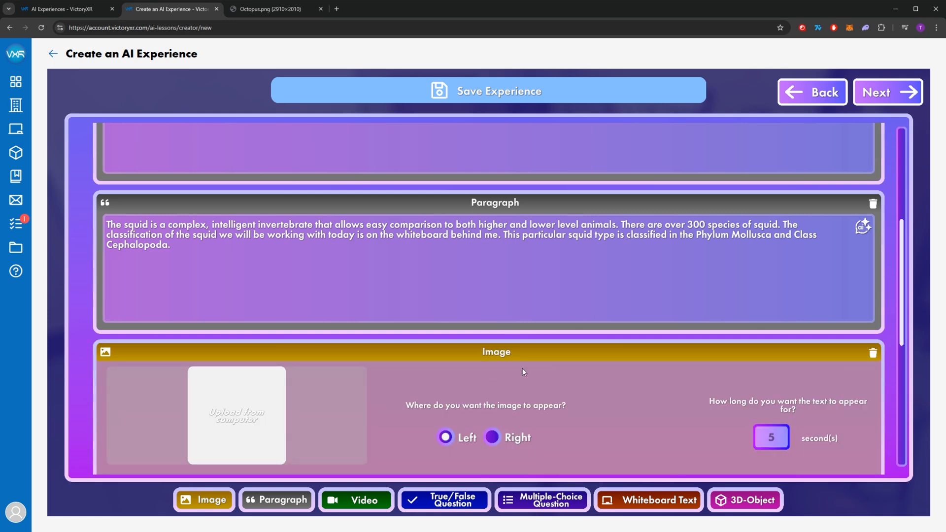
scroll(down, 3)
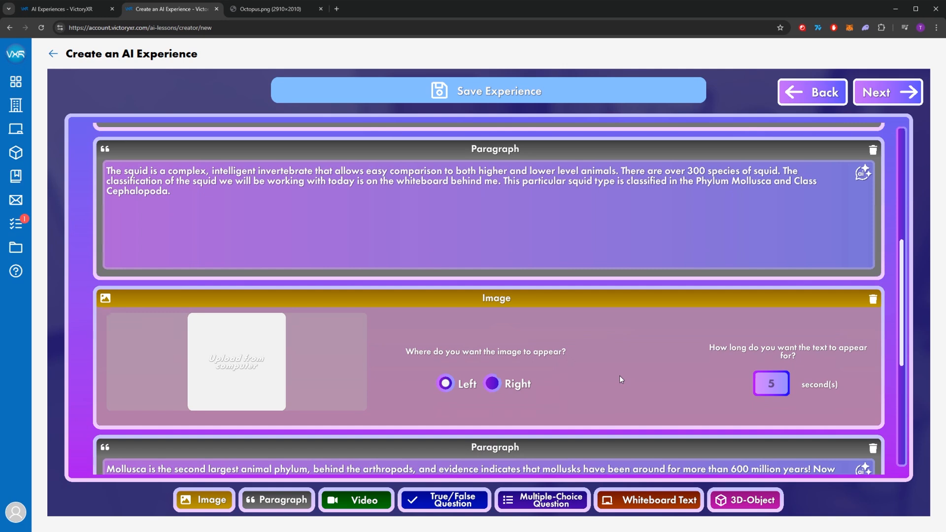
scroll(down, 3)
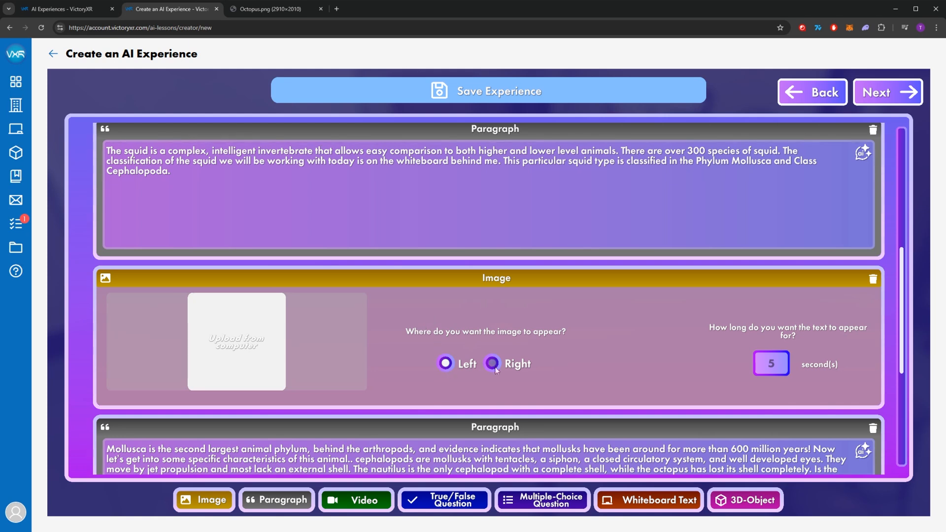
click(492, 363)
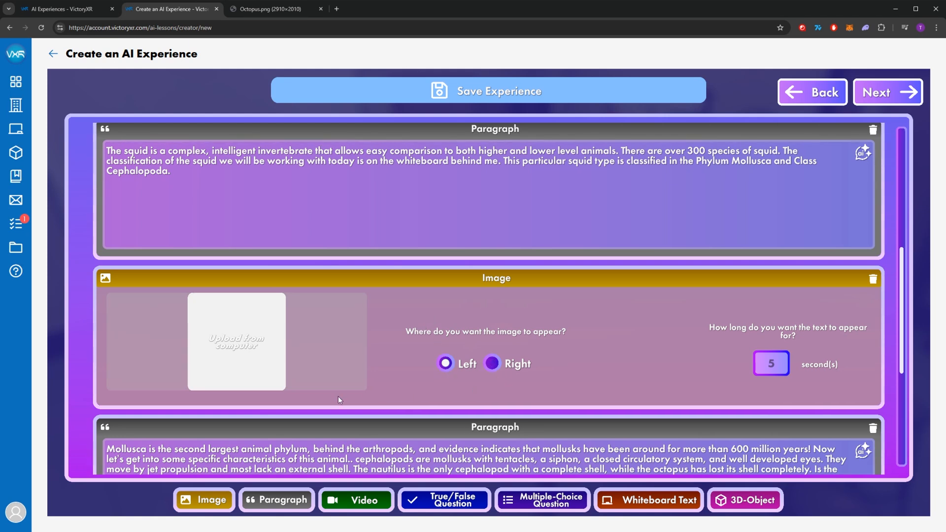
click(236, 342)
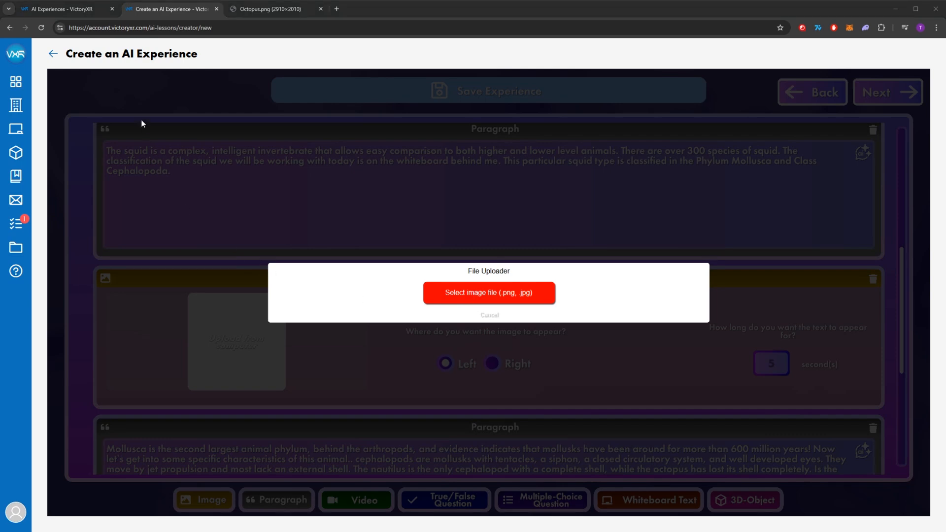
click(489, 293)
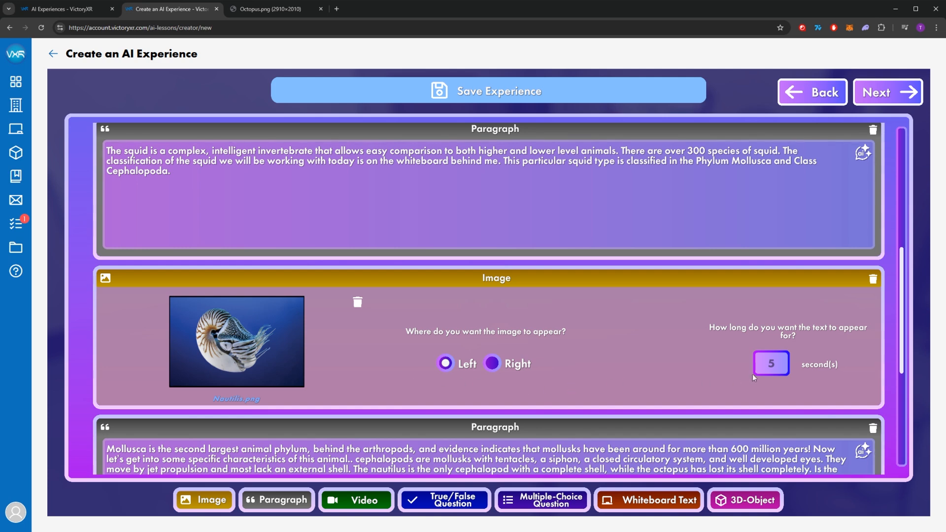
Step: Set the nautilus image to stay visible for 30 seconds
click(771, 363)
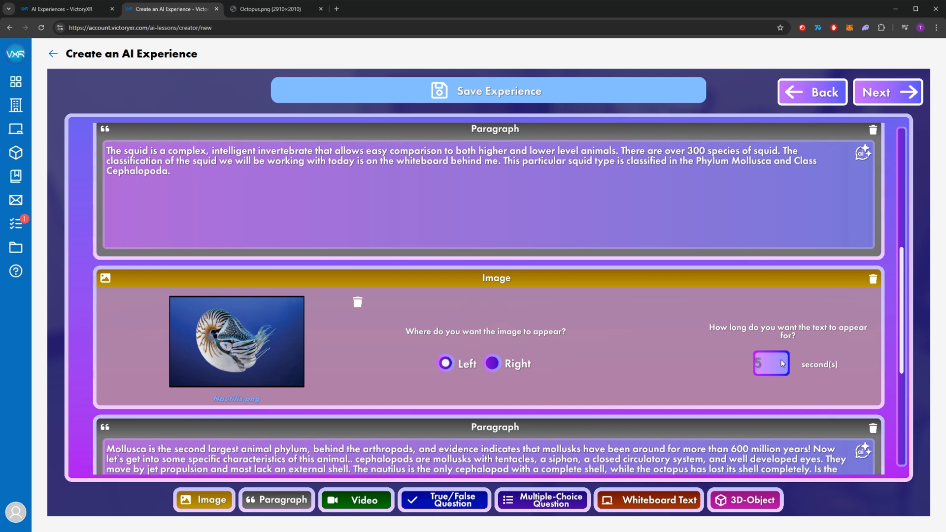
text(30)
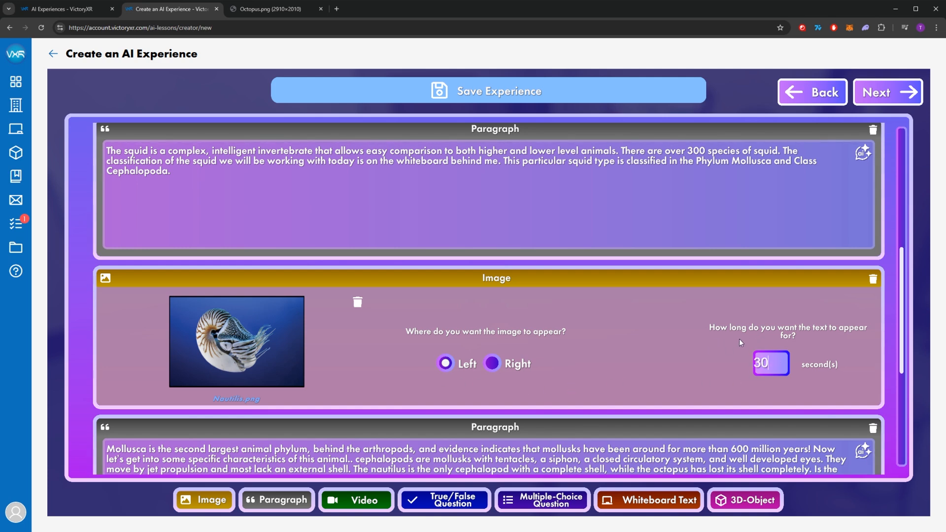
scroll(down, 3)
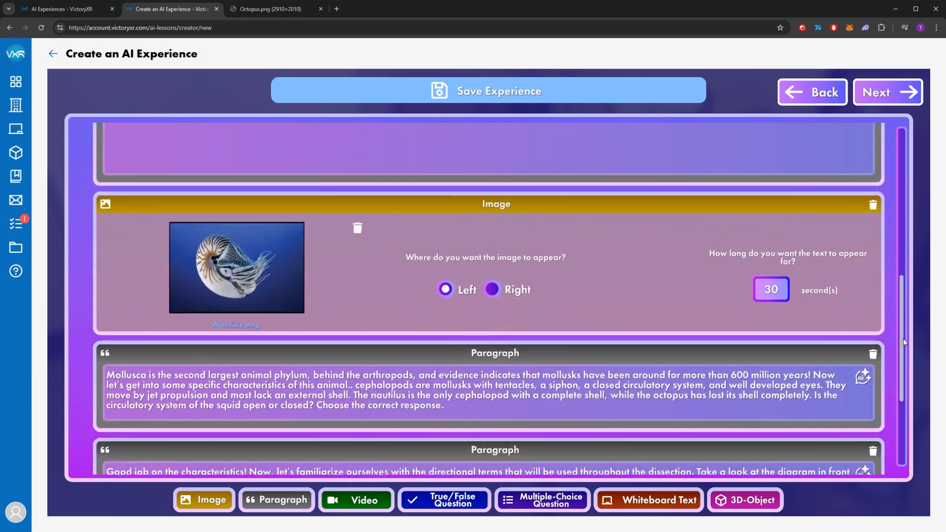
scroll(down, 3)
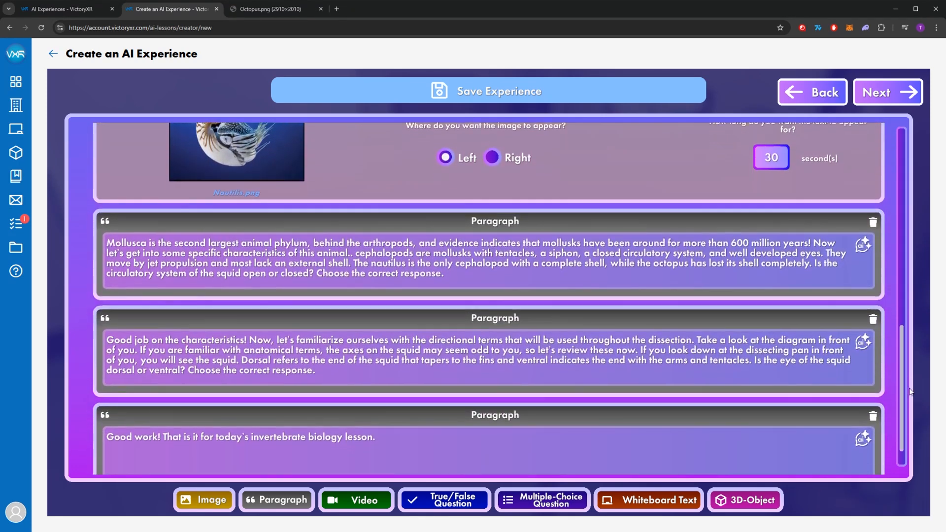
mouse_move(581, 278)
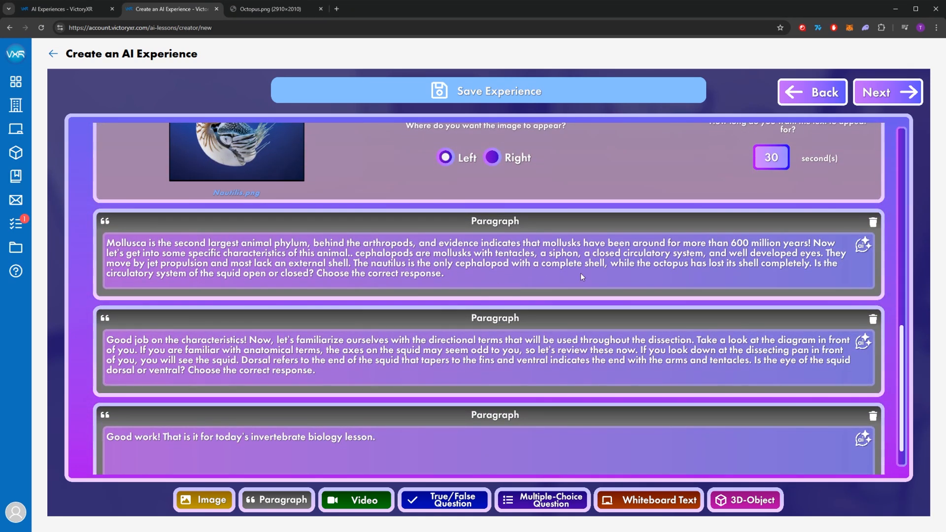
mouse_move(239, 288)
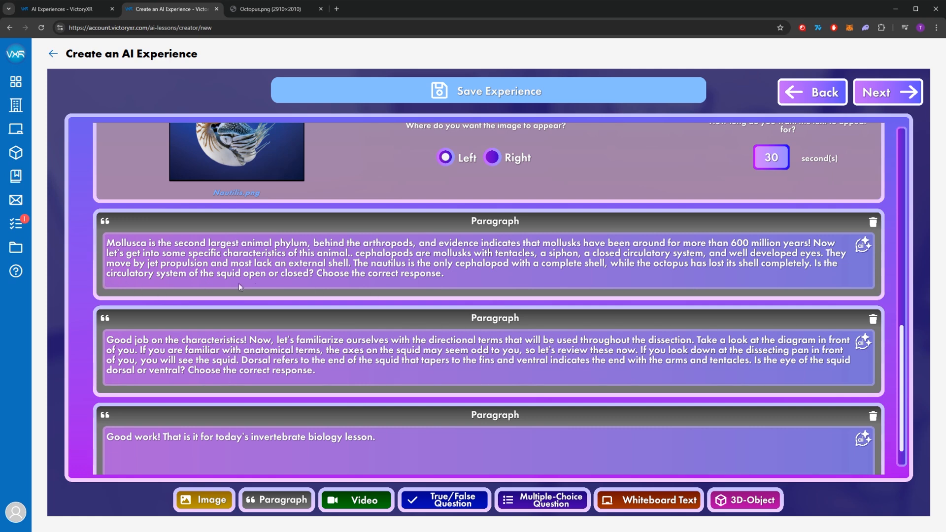
mouse_move(457, 516)
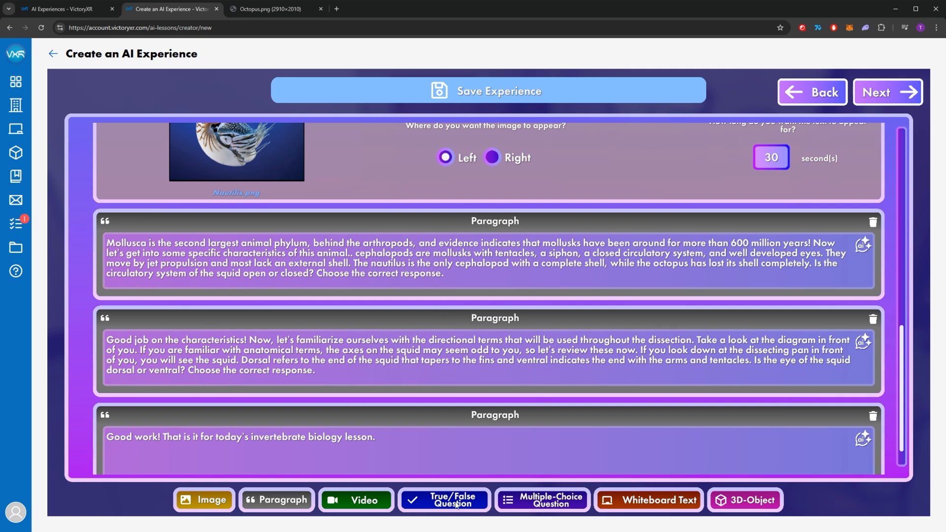
Step: Add the squid circulatory-system multiple-choice question with answers Open and Closed
click(542, 499)
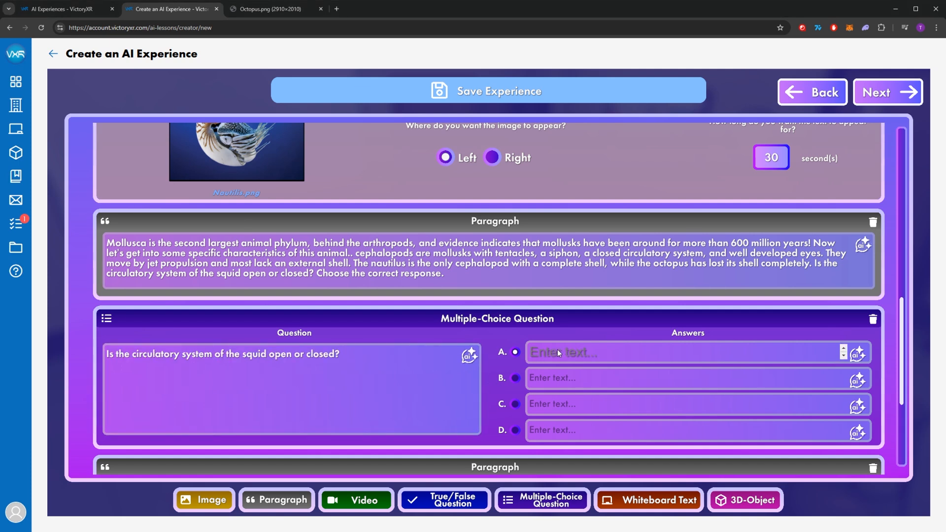
text(Closed)
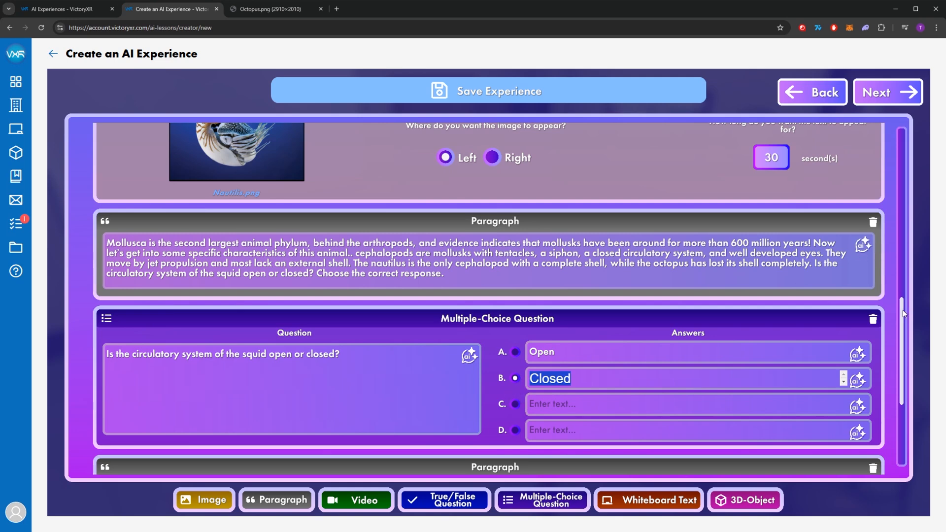
scroll(down, 3)
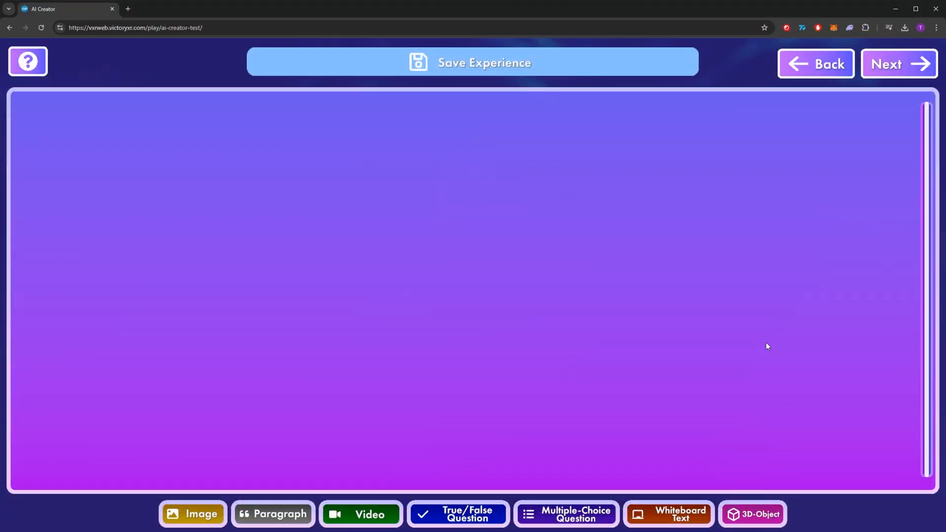
Step: Browse the 3D object gallery pages and pick the Earth model
drag(751, 515, 595, 319)
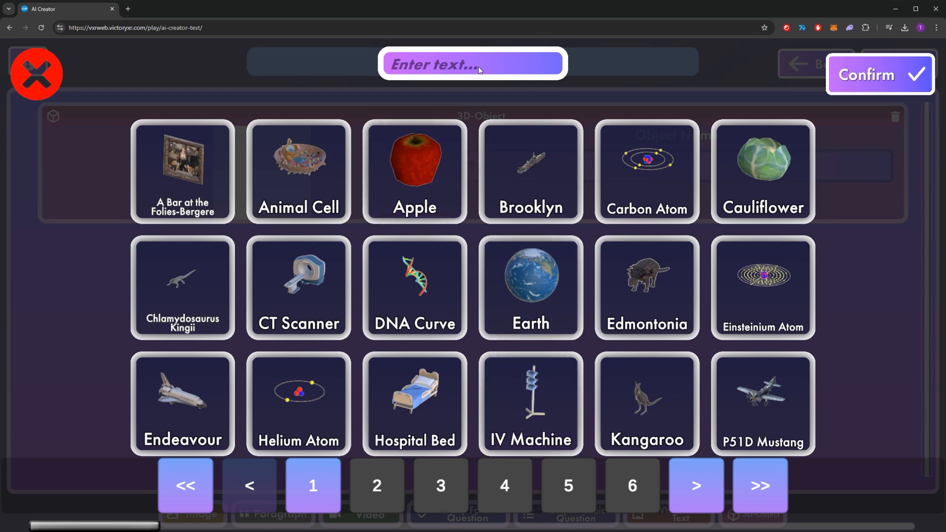
click(376, 485)
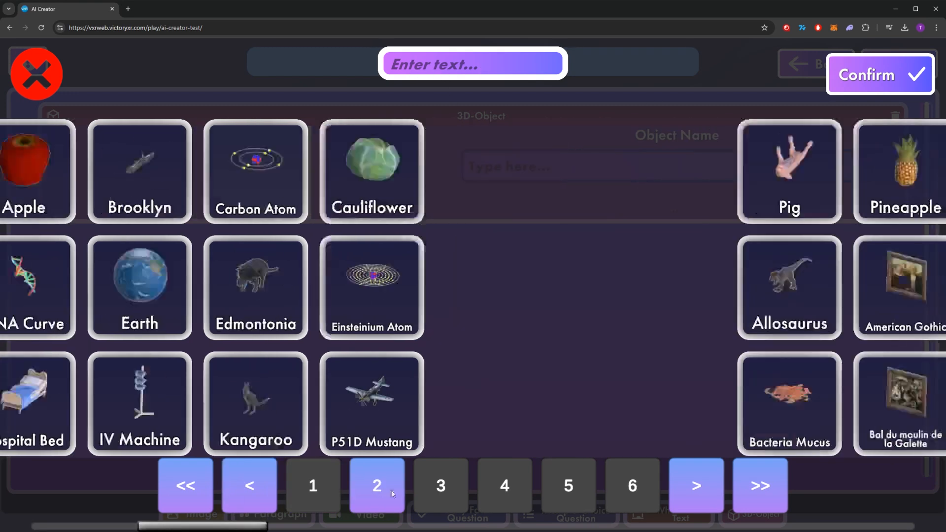
click(442, 486)
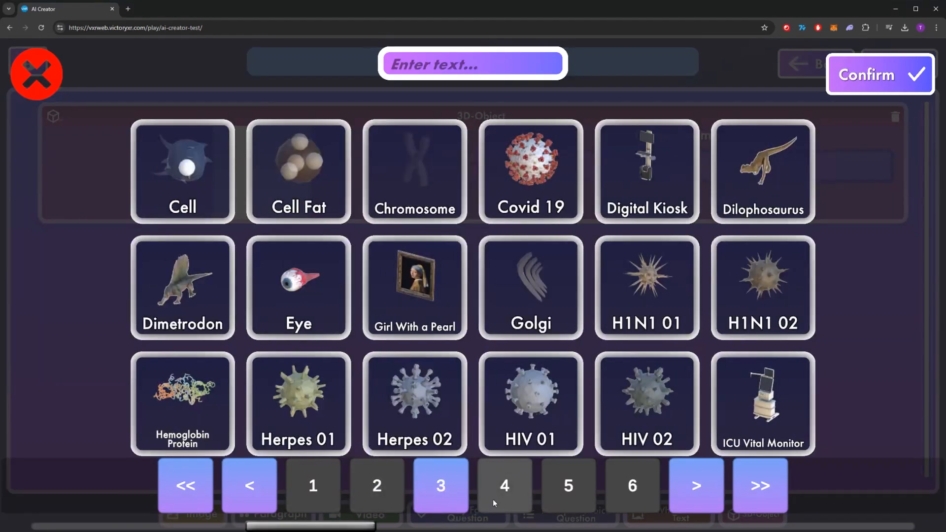
click(509, 487)
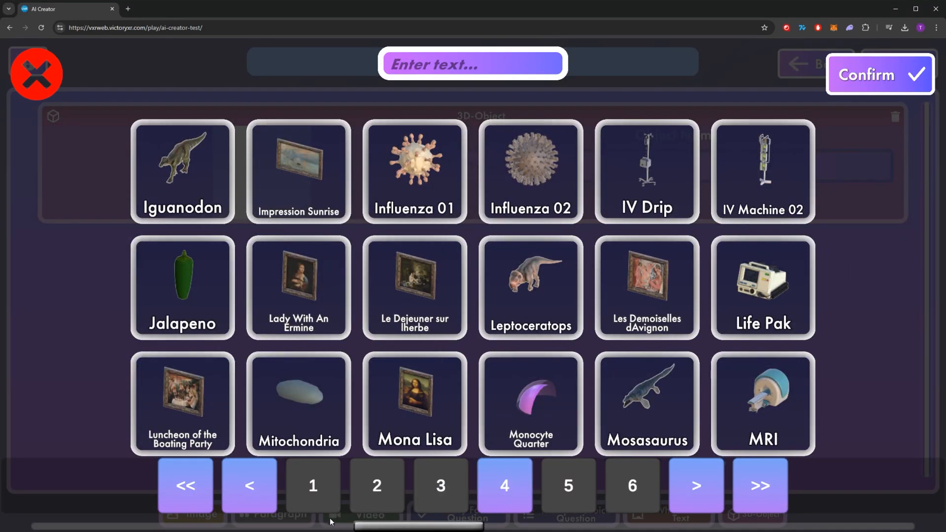
click(313, 486)
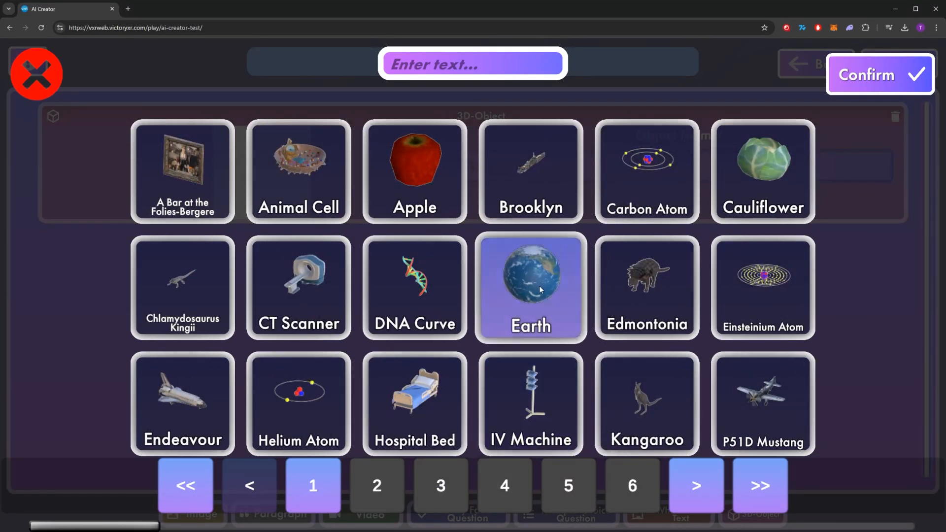
click(880, 74)
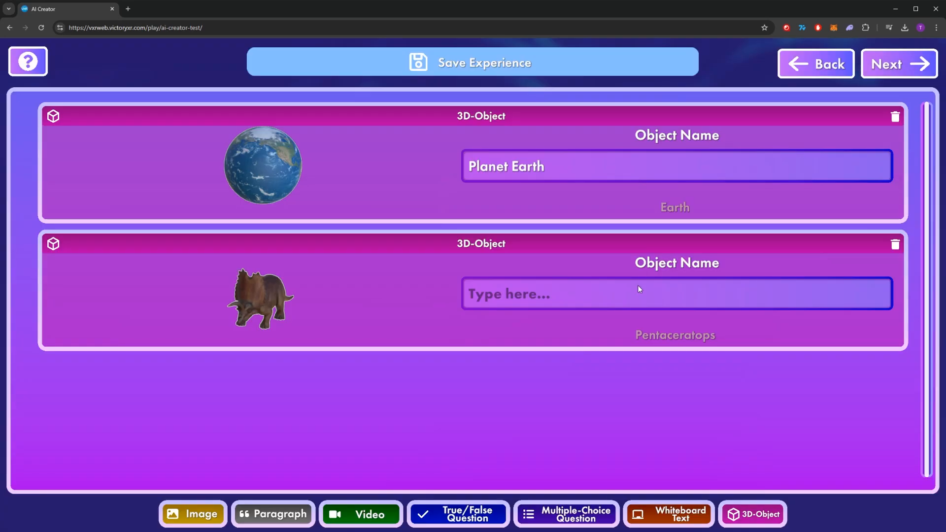
Step: Name the second 3D object Pentaceratops
text(Pentaceratop)
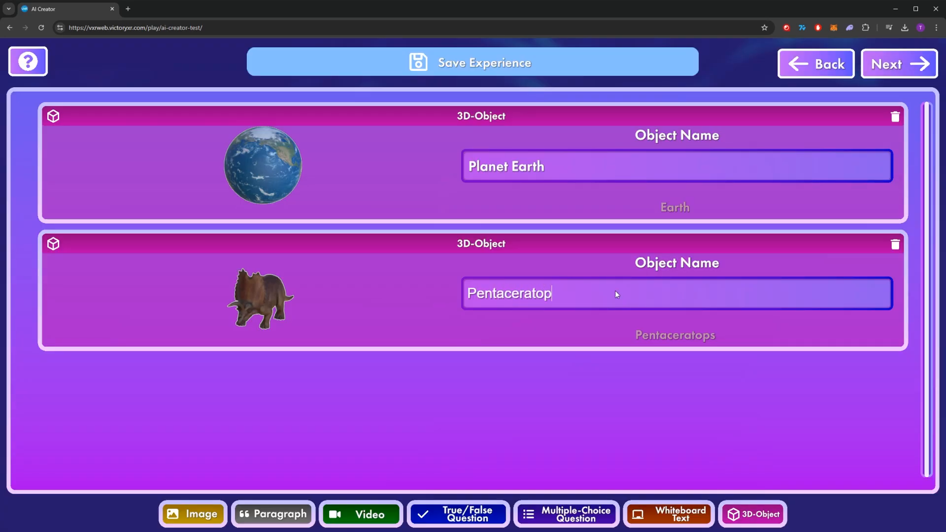
text(s)
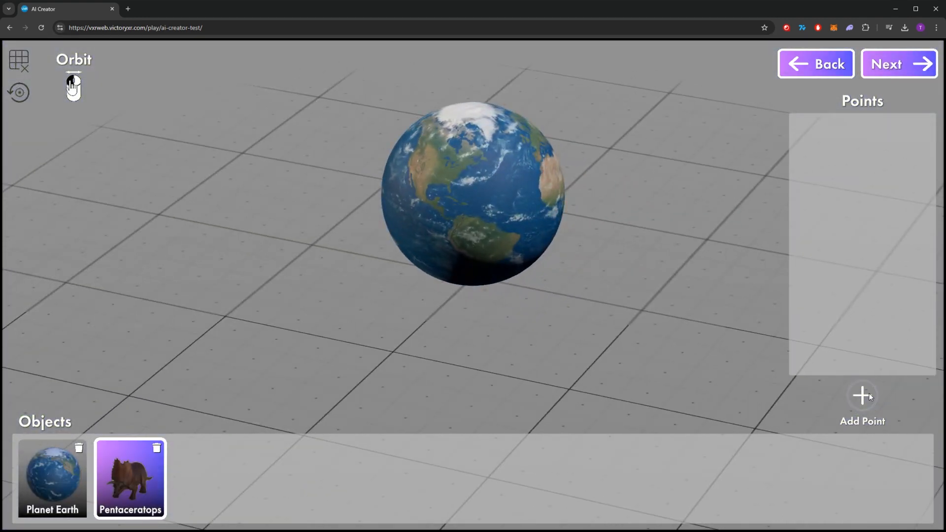
Step: Add a point labelled North America with the prompt 'Speak about the continent North America'
click(862, 396)
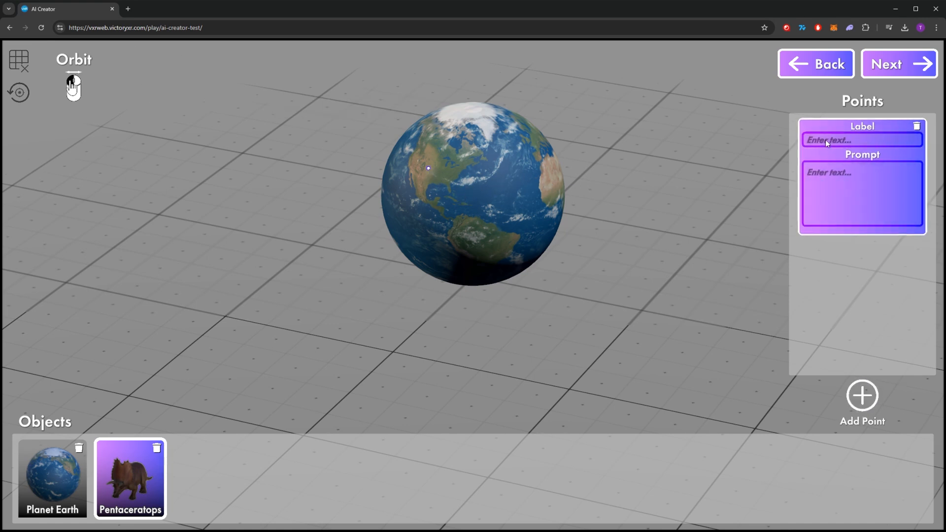
text(North A)
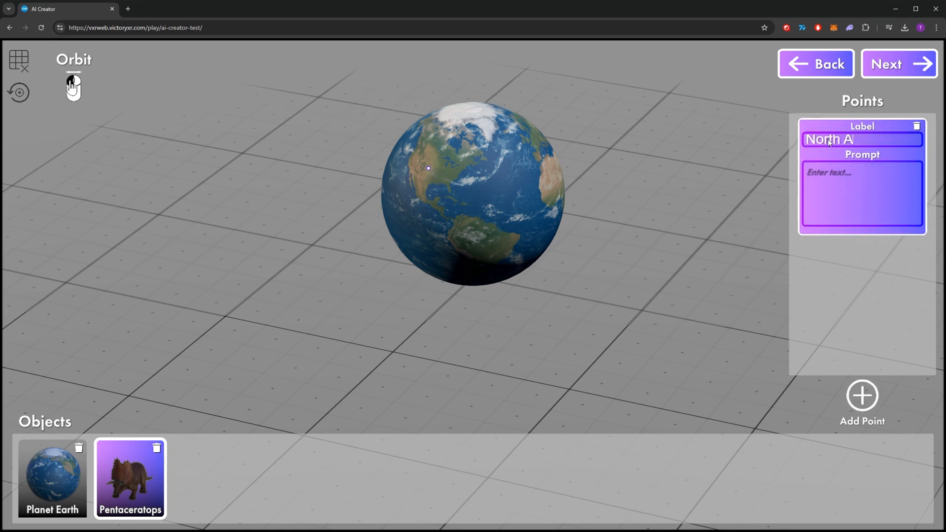
text(merica)
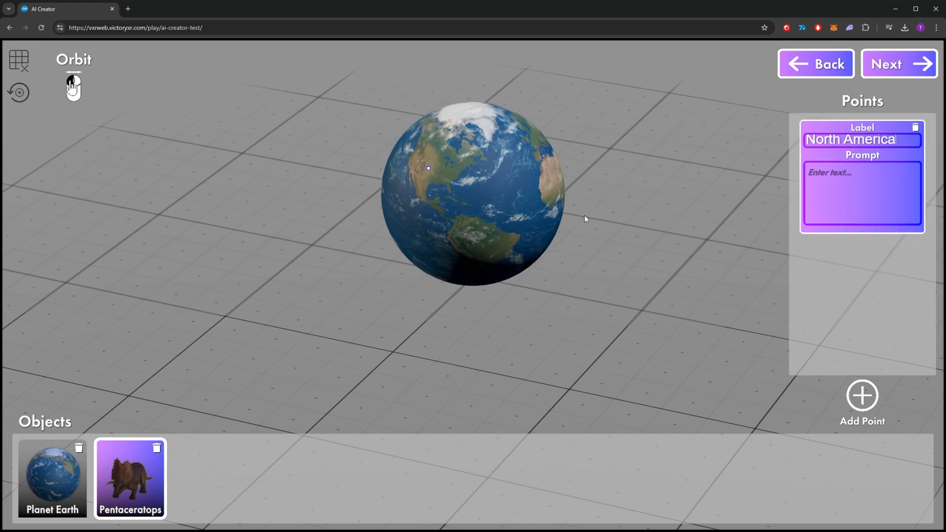
click(862, 193)
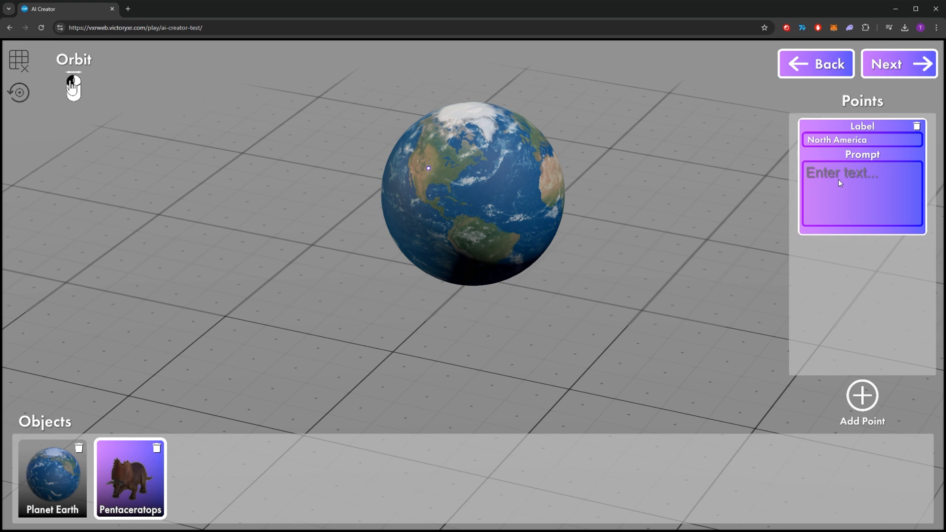
text(Speak about the continent North America)
text(Afric)
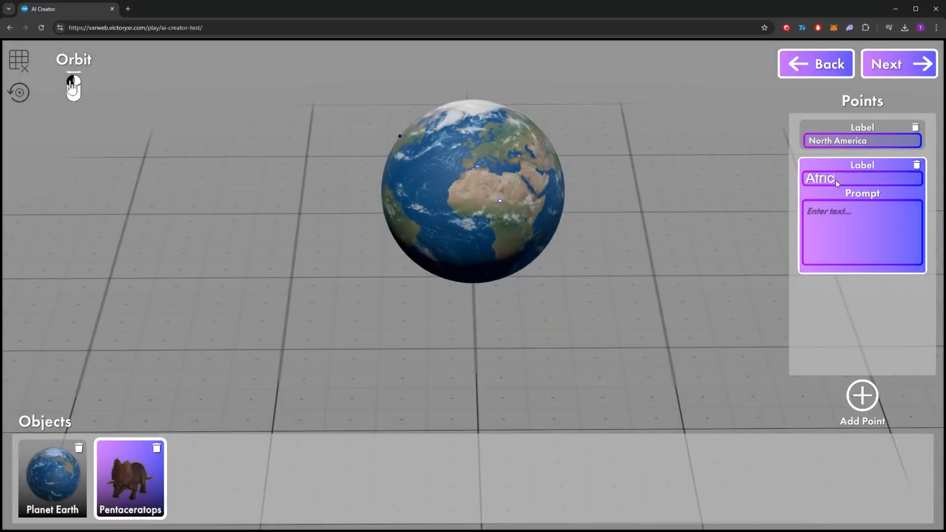
Step: Add a second point for Africa with its continent prompt, then begin a point on Pentaceratops
text(Speak about the continent Africa)
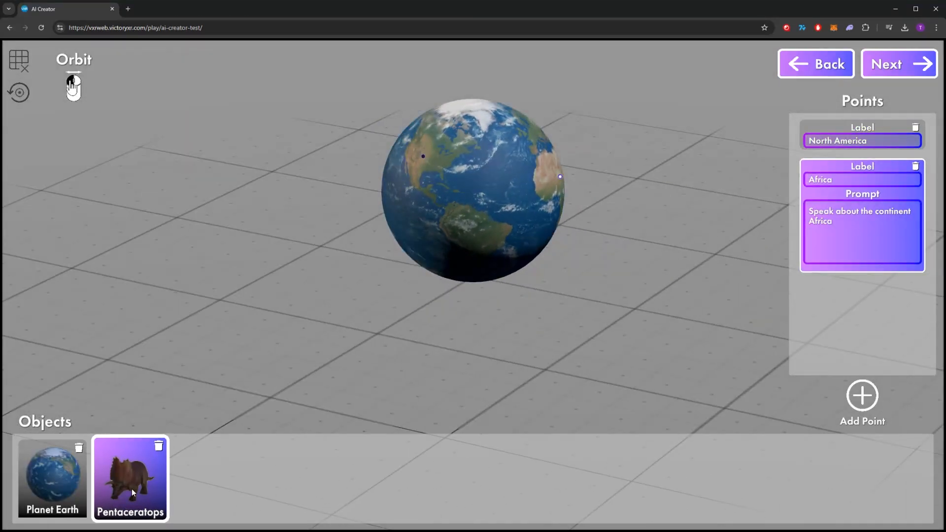
click(130, 480)
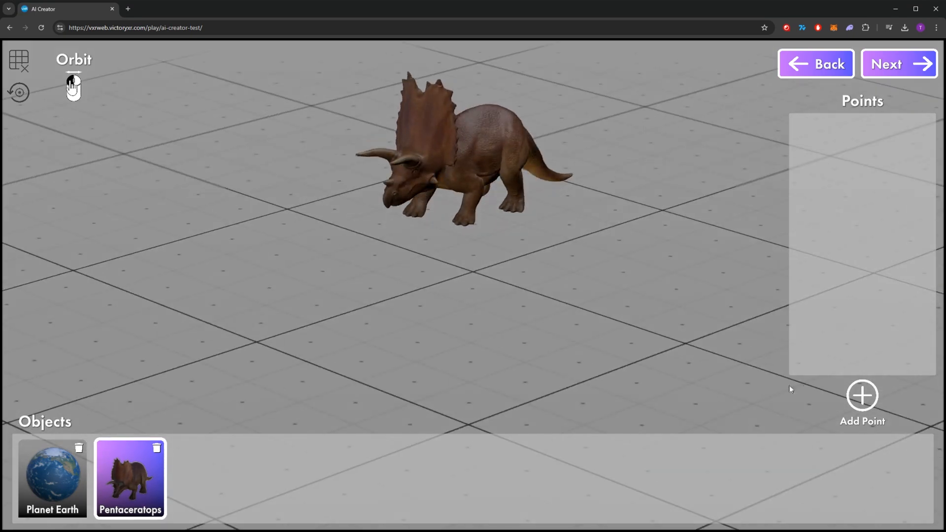
click(863, 395)
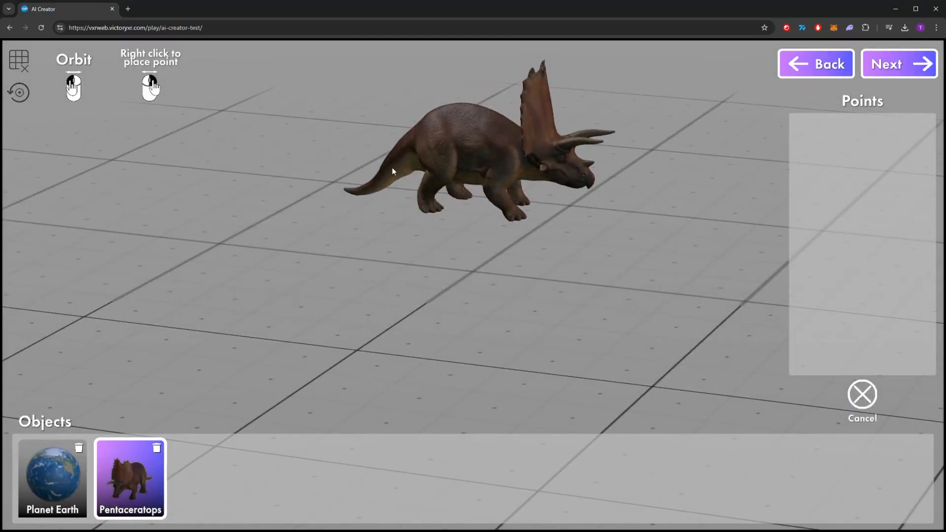
Step: Save the lesson as Public under Science/Biology, then launch it in the player
click(898, 63)
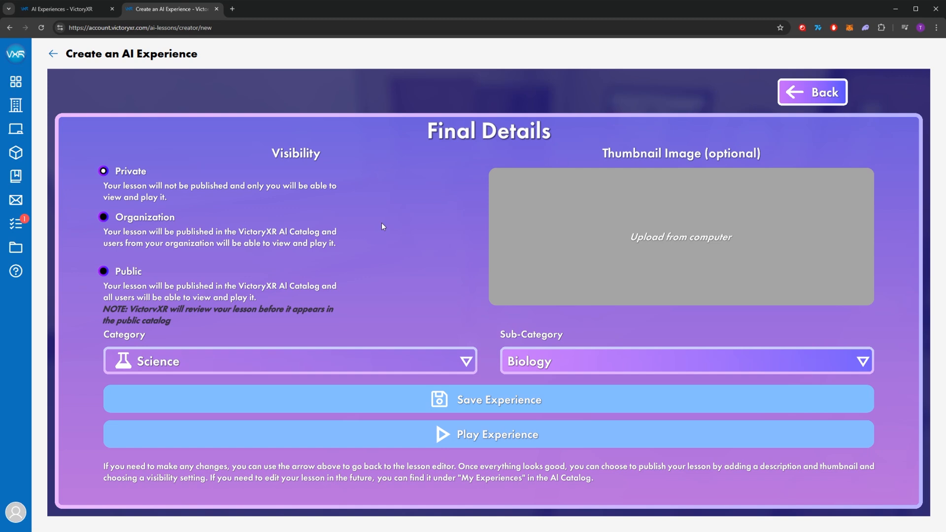
mouse_move(355, 199)
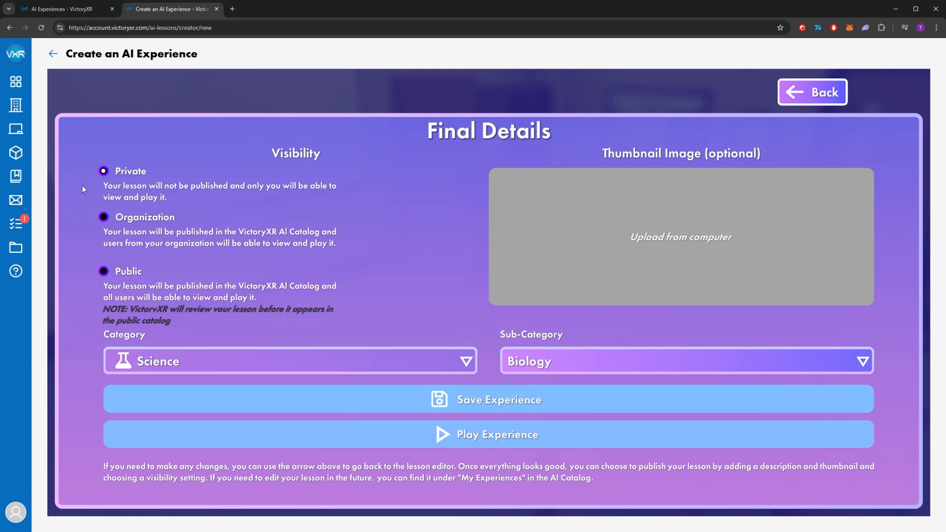
mouse_move(266, 246)
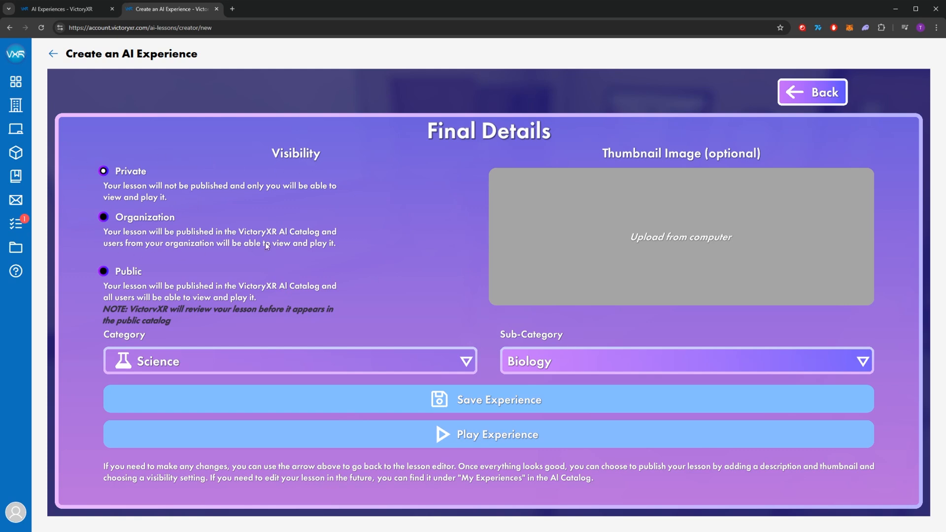
mouse_move(341, 248)
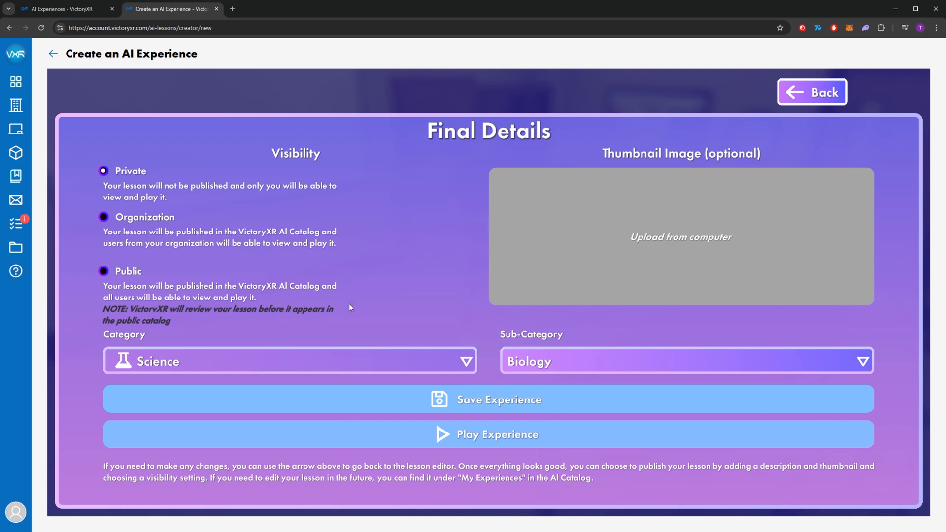
mouse_move(357, 322)
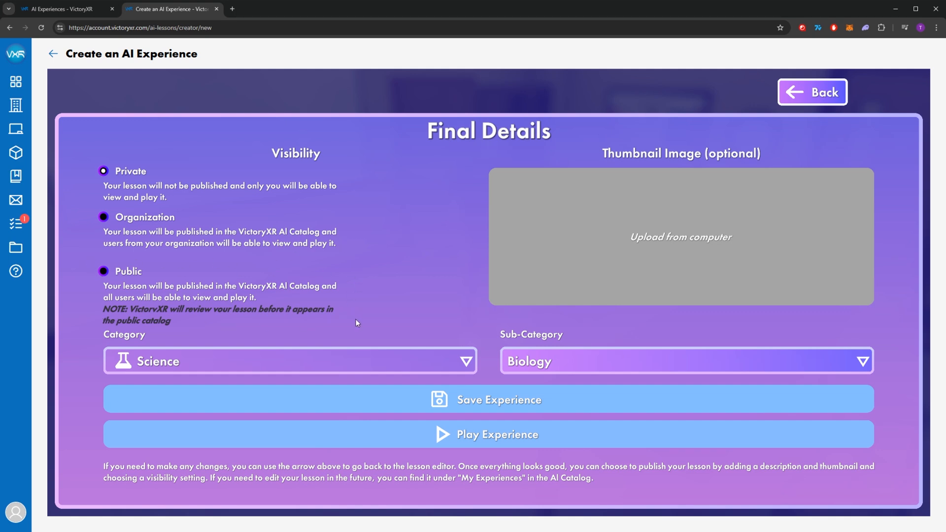
mouse_move(313, 296)
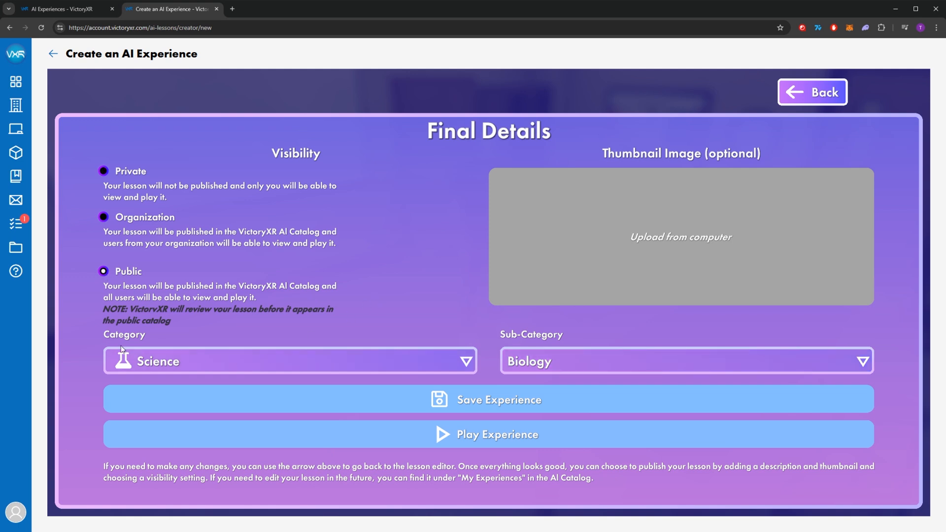
click(289, 360)
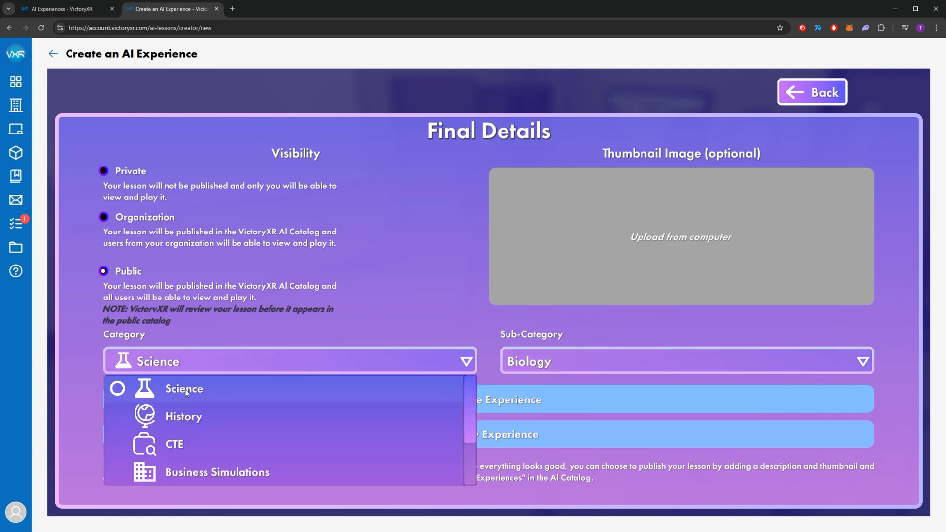
click(183, 389)
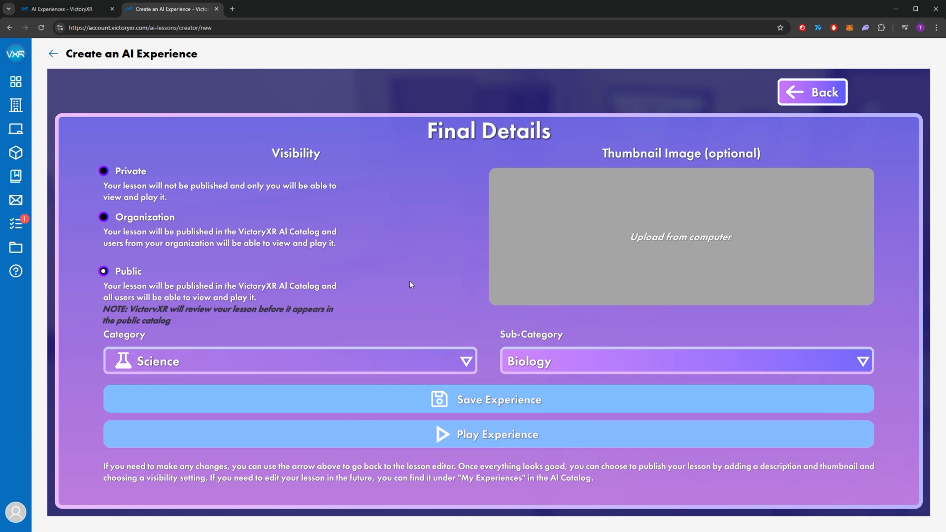
mouse_move(778, 216)
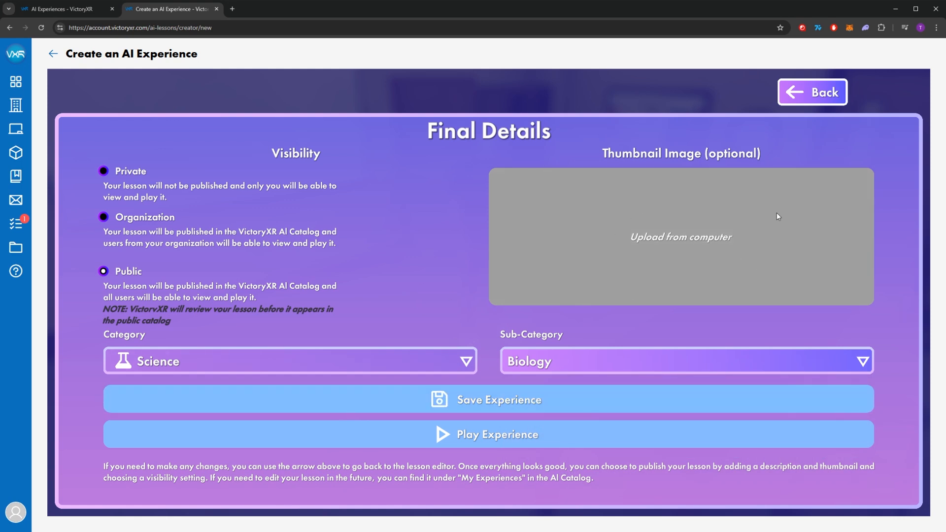
mouse_move(646, 264)
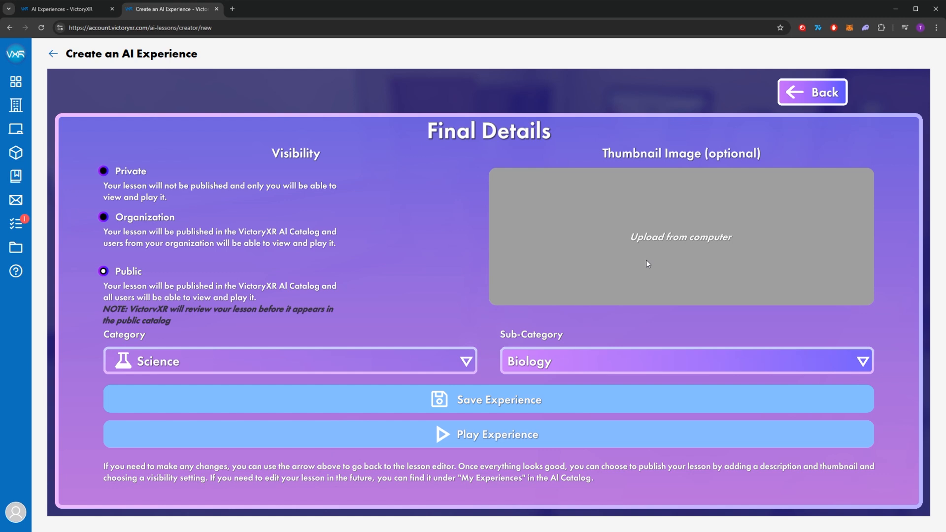
mouse_move(629, 272)
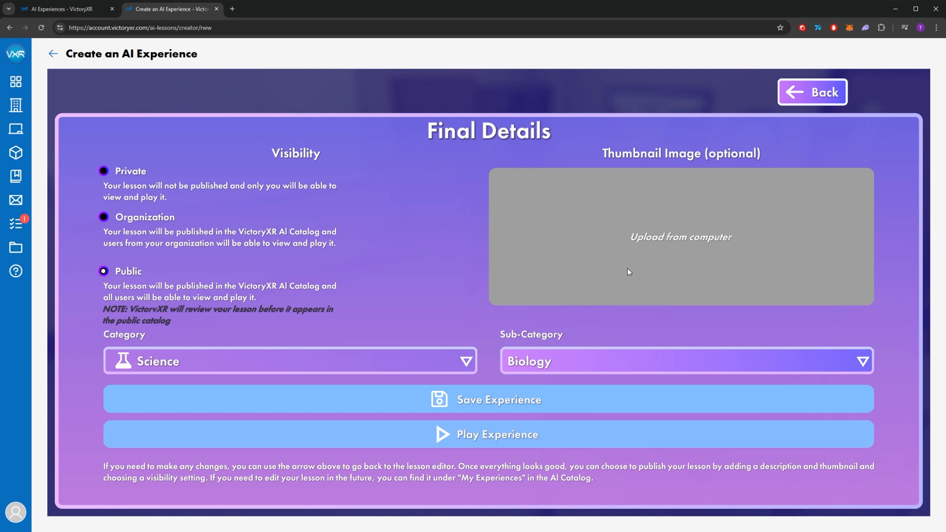
click(498, 400)
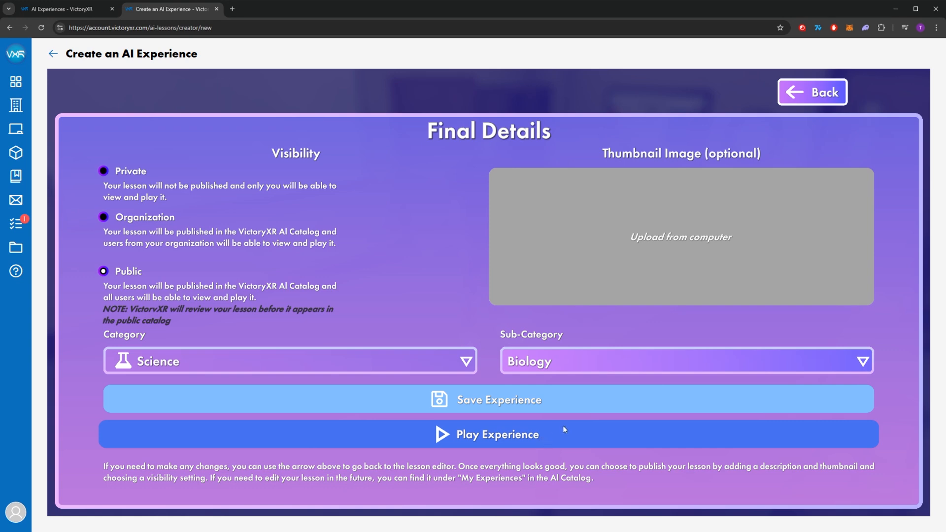
click(496, 434)
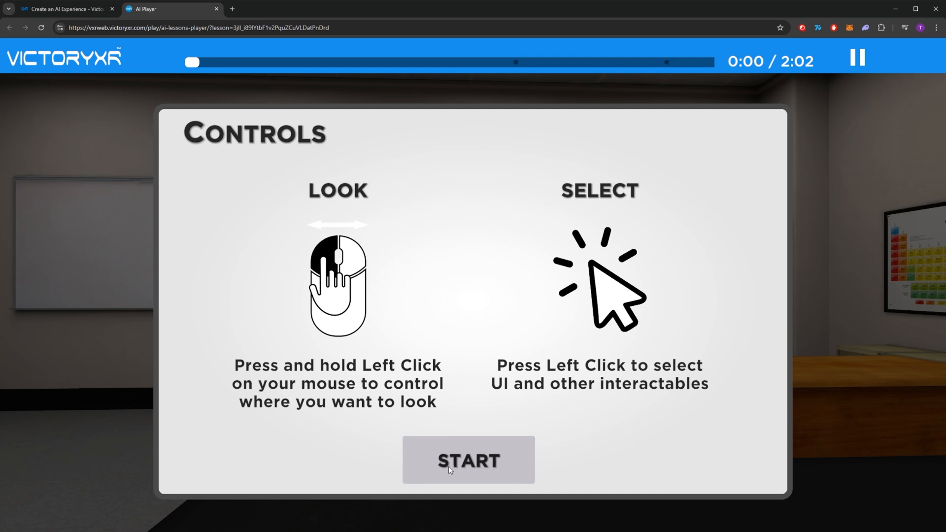
Step: Start the lesson and ask the teacher avatar what a term means in biology
click(468, 460)
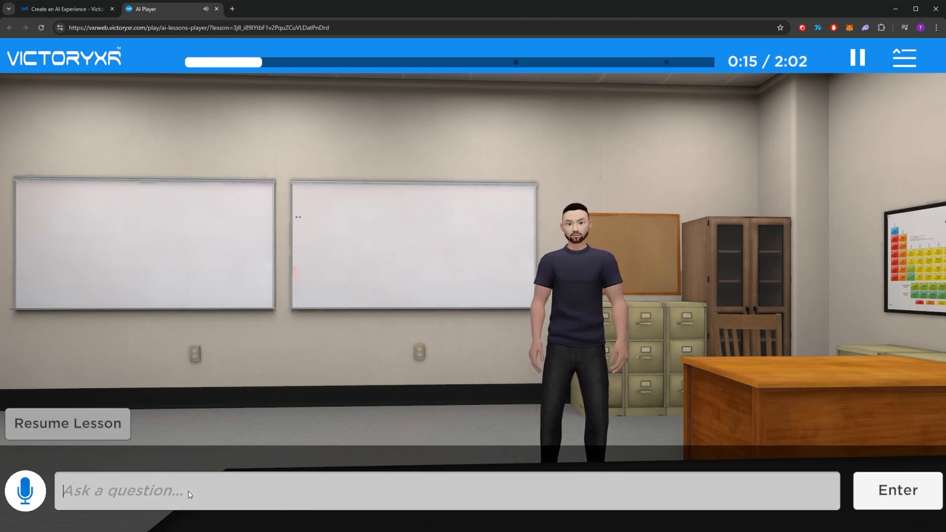
text(What does function)
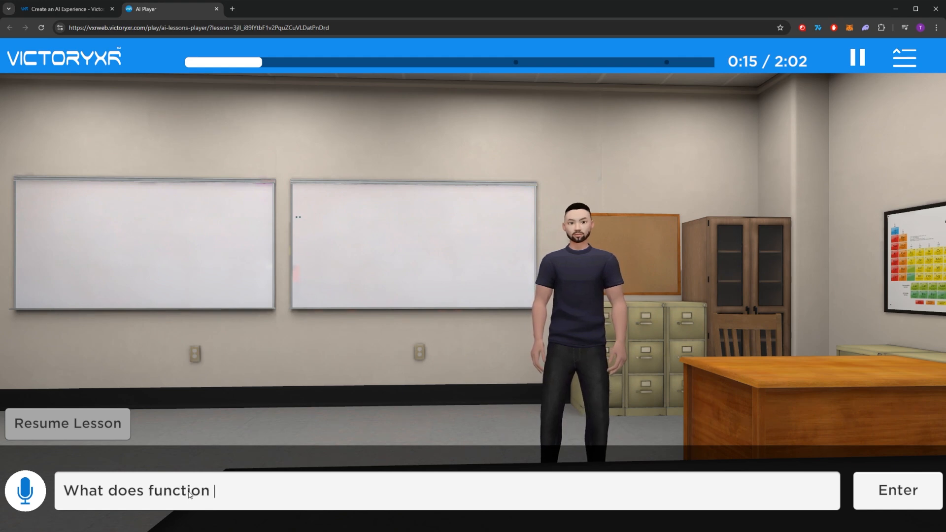
text(mean in bi)
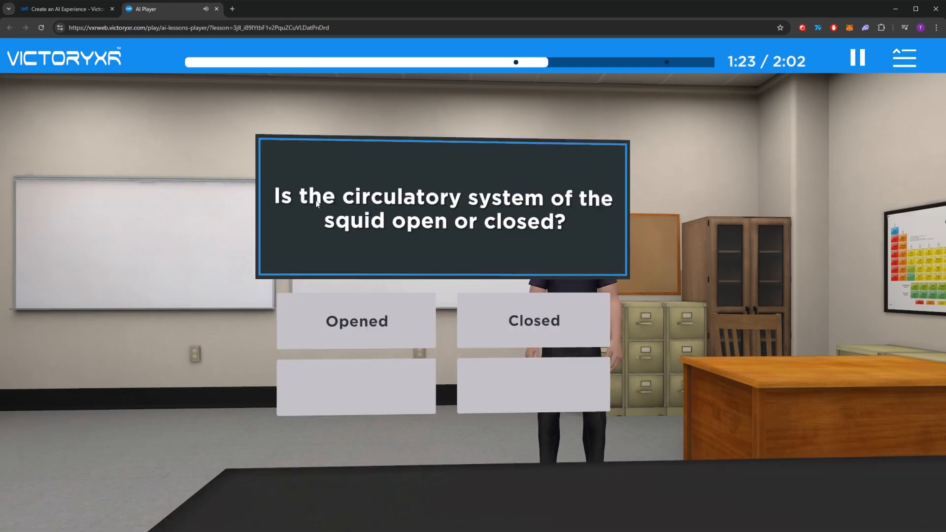
mouse_move(361, 248)
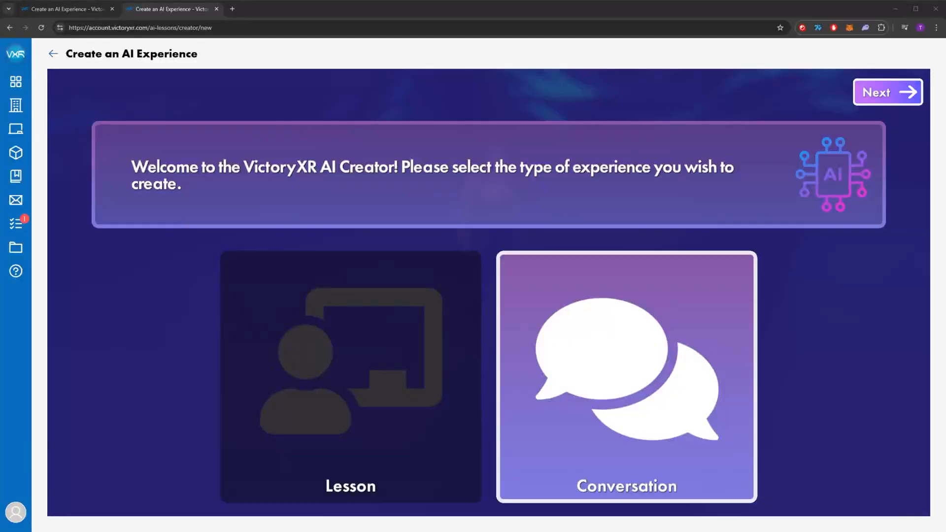
mouse_move(832, 277)
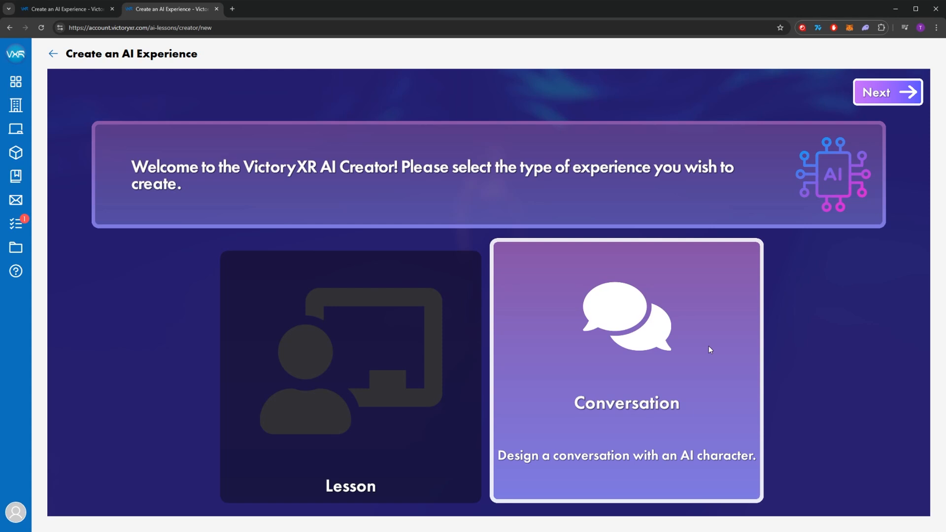
Step: Create a new Conversation experience using the Patient template
click(887, 92)
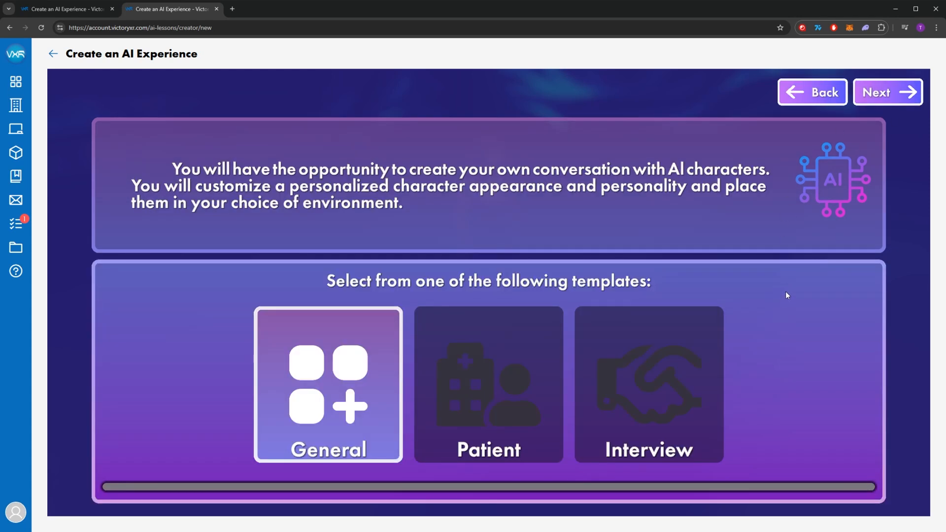
mouse_move(538, 346)
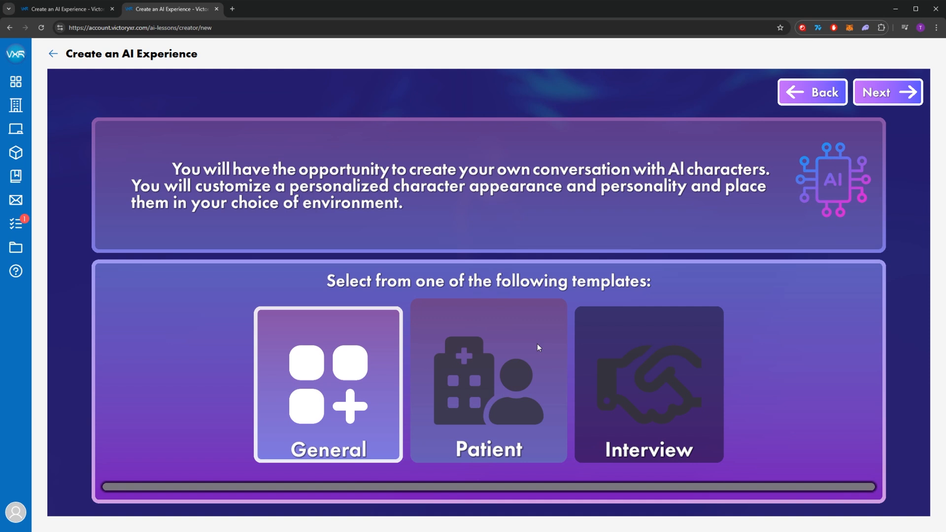
mouse_move(524, 345)
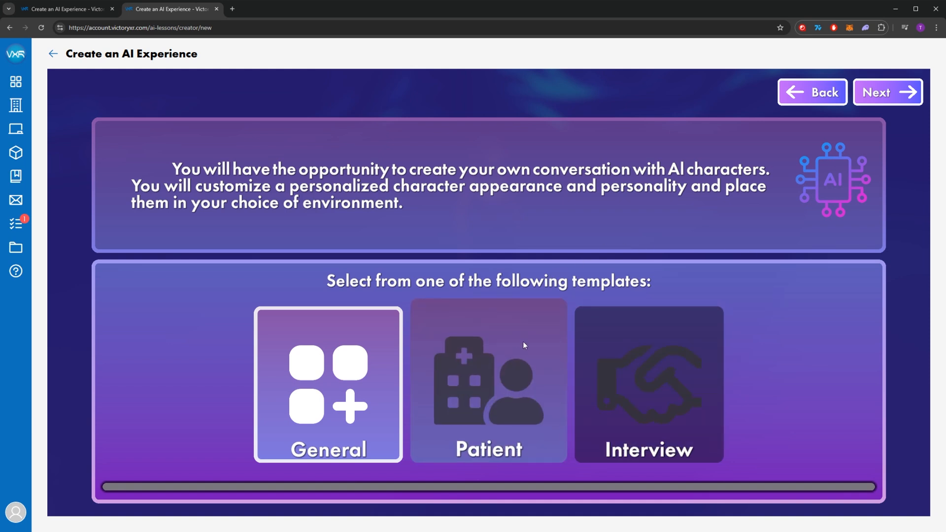
click(488, 386)
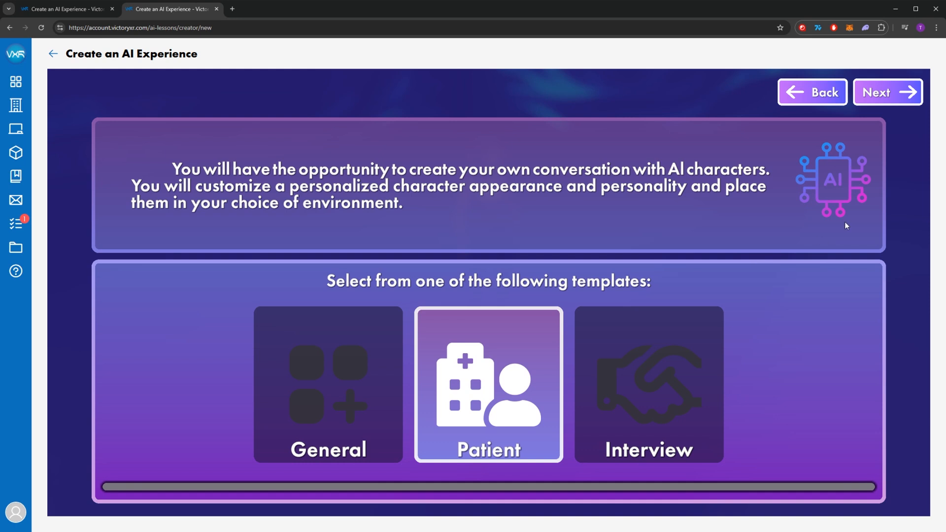
click(888, 92)
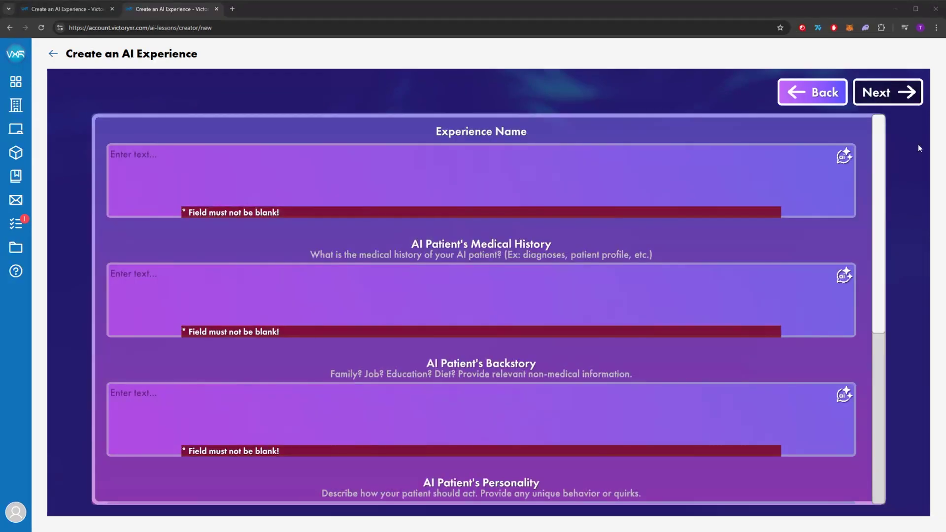
mouse_move(910, 160)
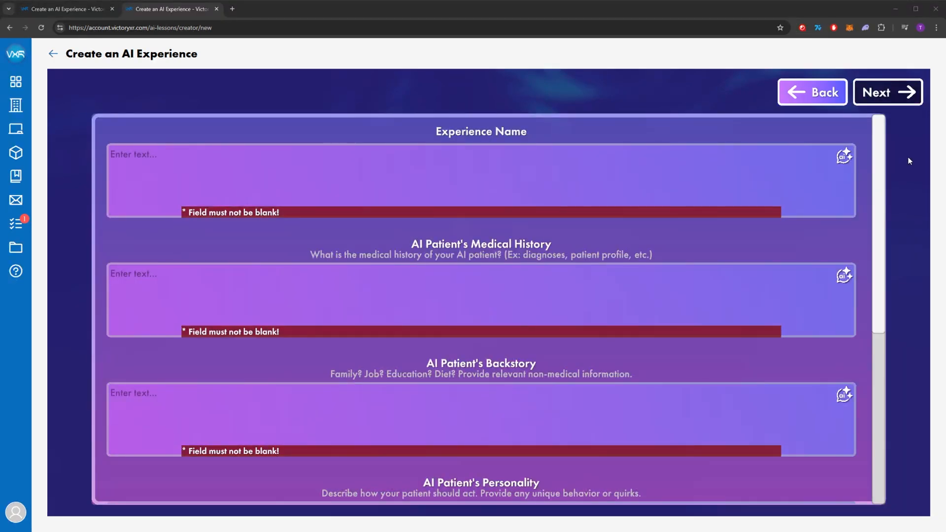
Step: Name the experience 'Ear Infection', review Jake's patient fields, and proceed to avatar selection
text(E)
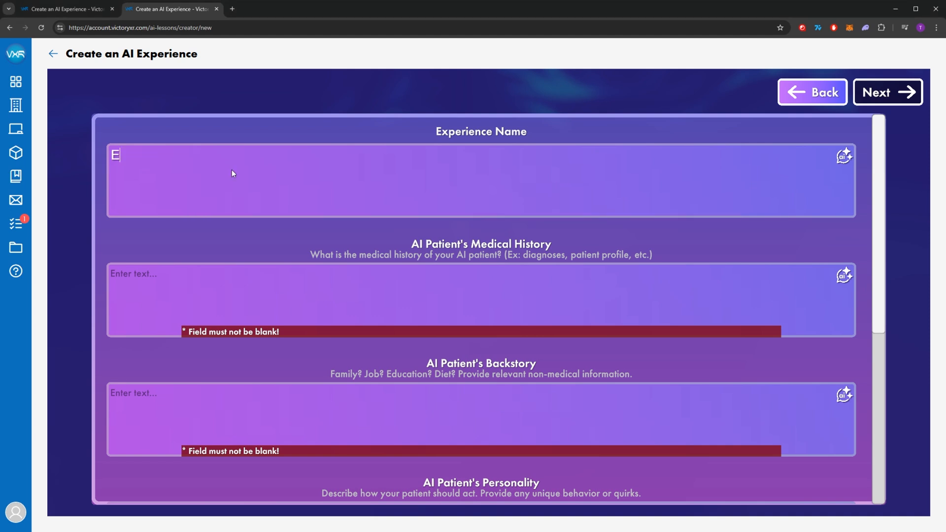
text(ar Infection)
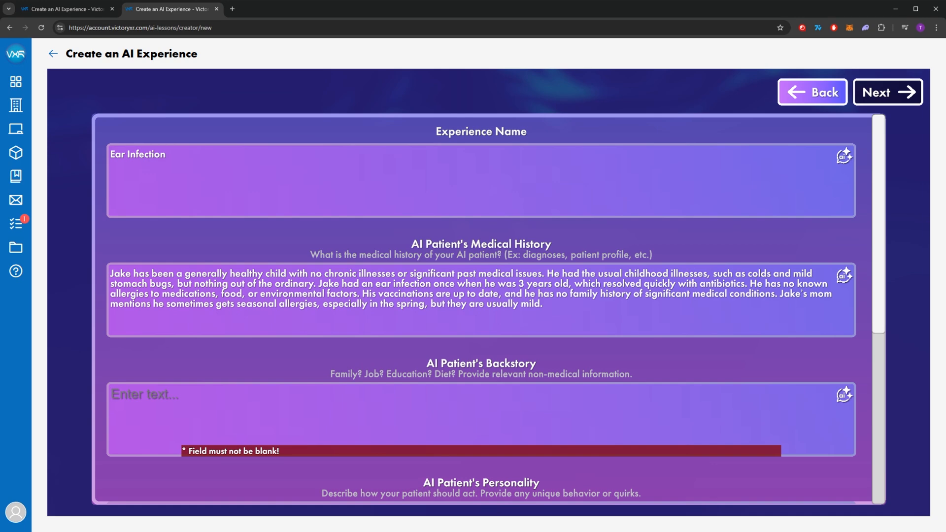
scroll(down, 3)
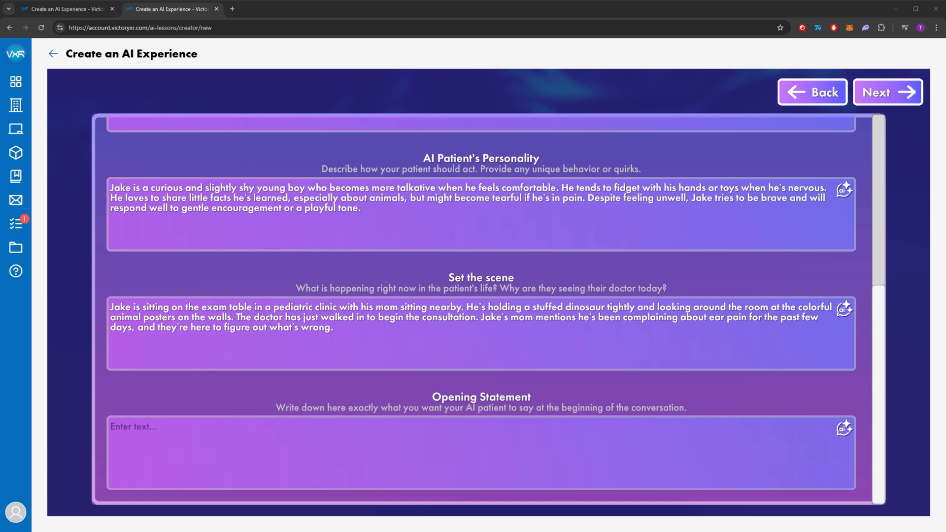
scroll(up, 3)
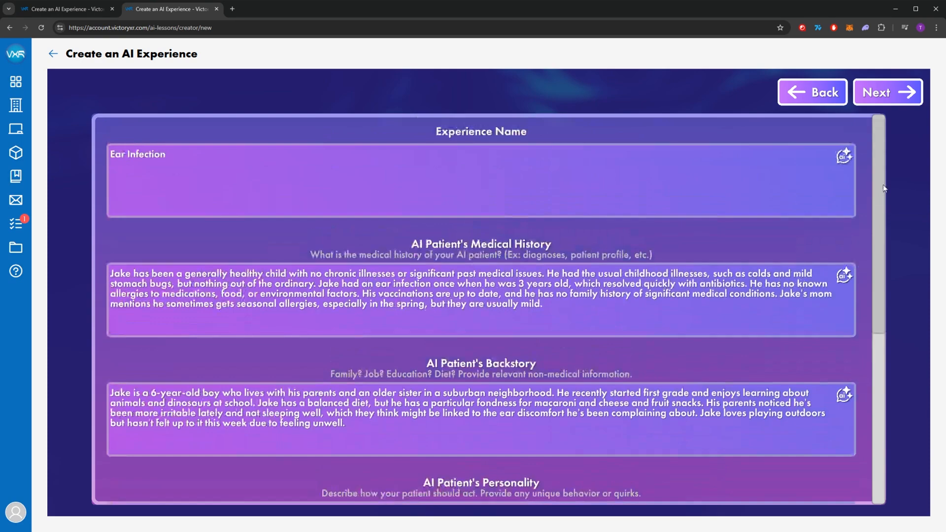
click(888, 93)
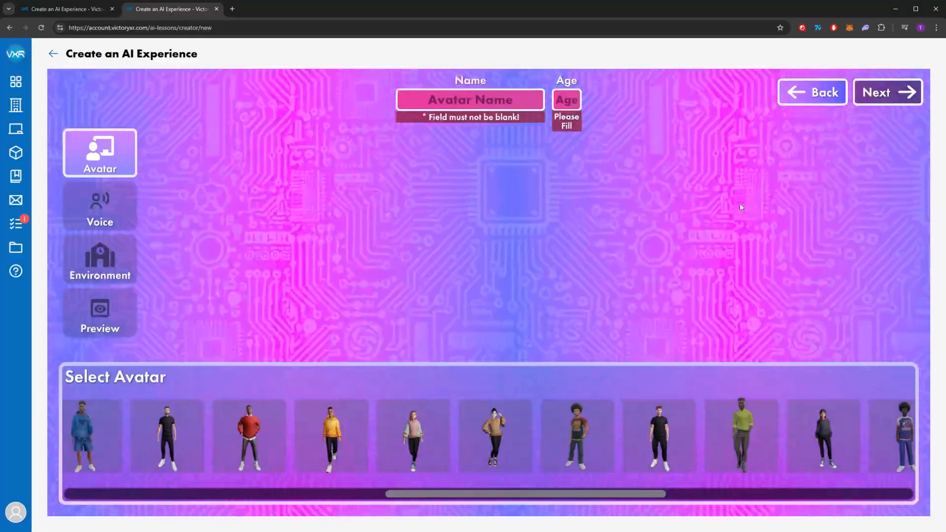
Step: Give Jake, age 6, the curly-haired boy avatar, Voice #2 and the Clinic environment
click(188, 447)
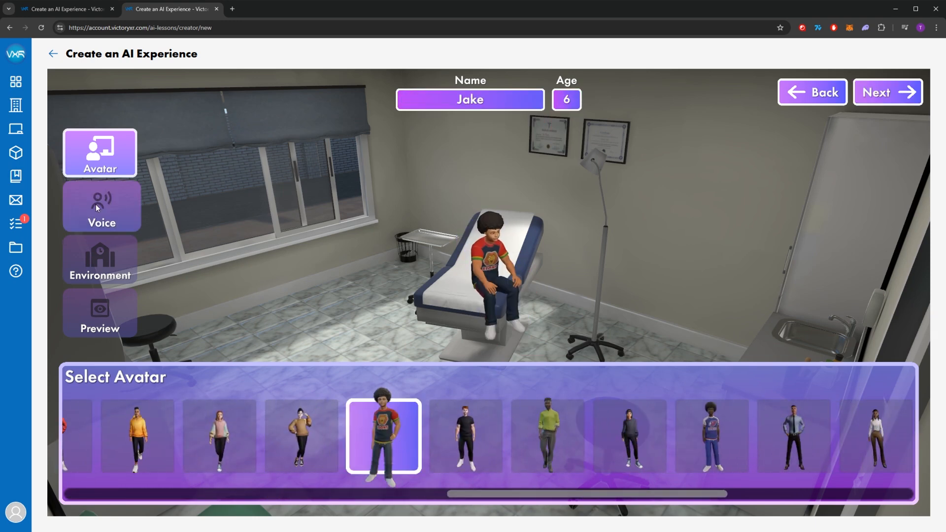
click(100, 206)
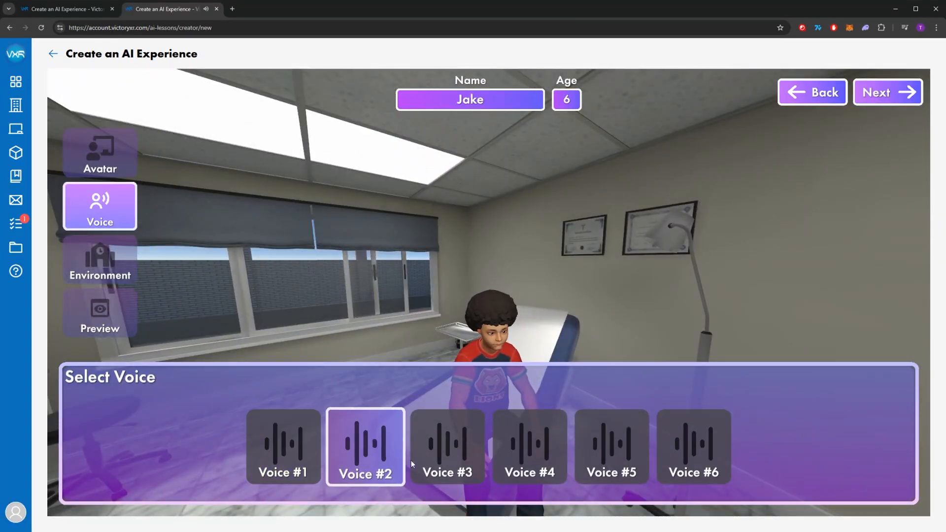
click(100, 261)
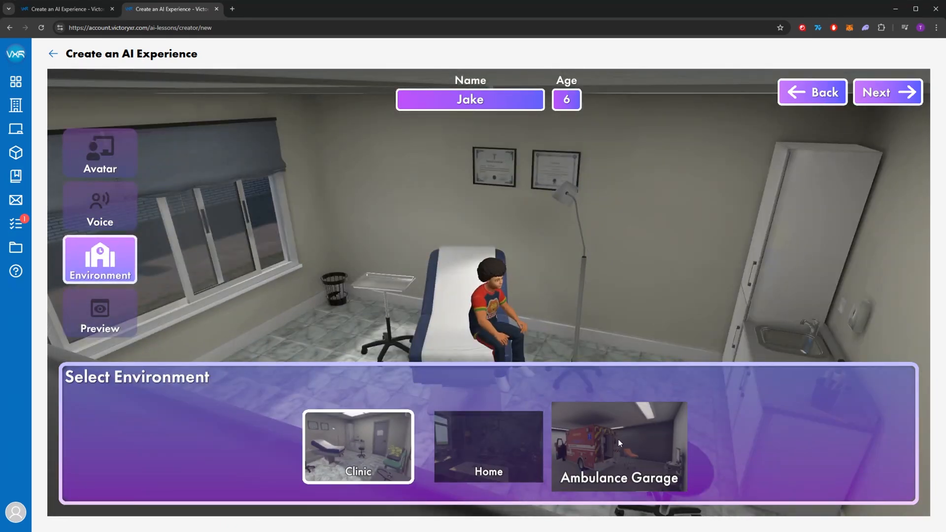
mouse_move(727, 432)
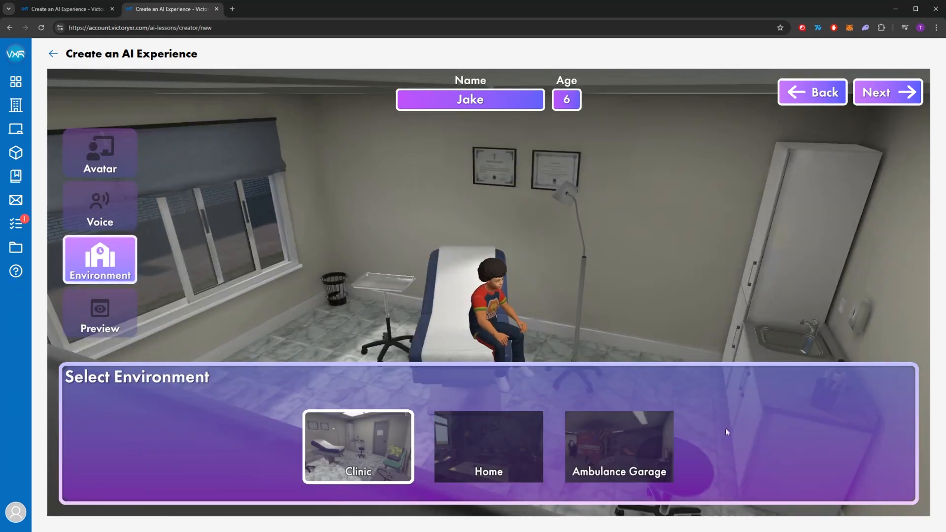
click(887, 92)
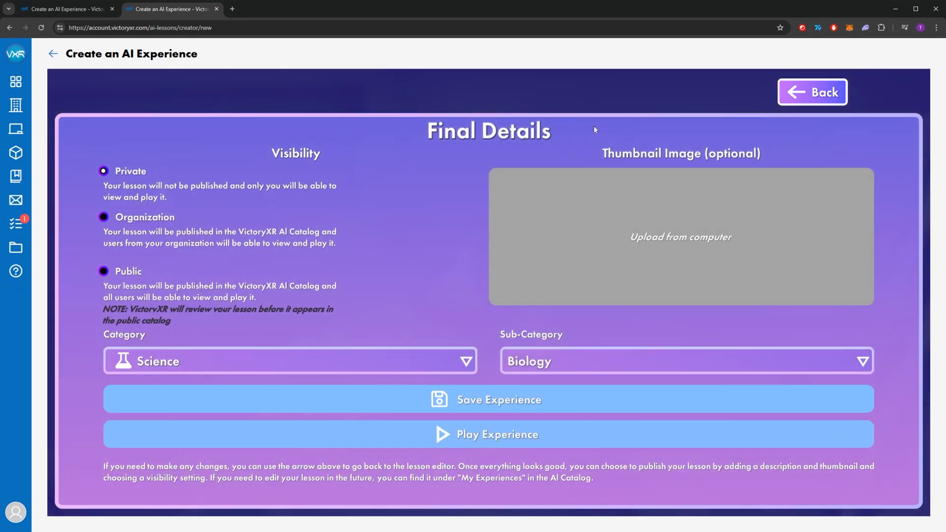
mouse_move(274, 168)
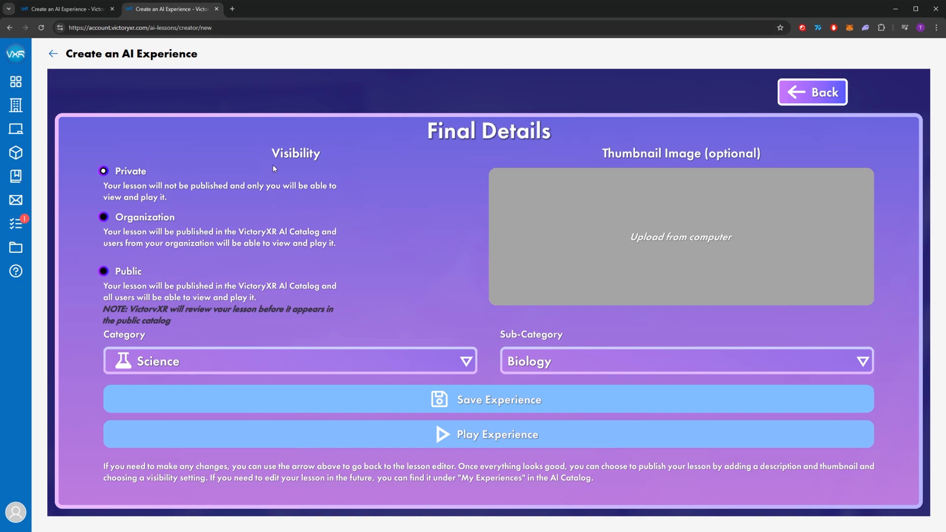
mouse_move(153, 175)
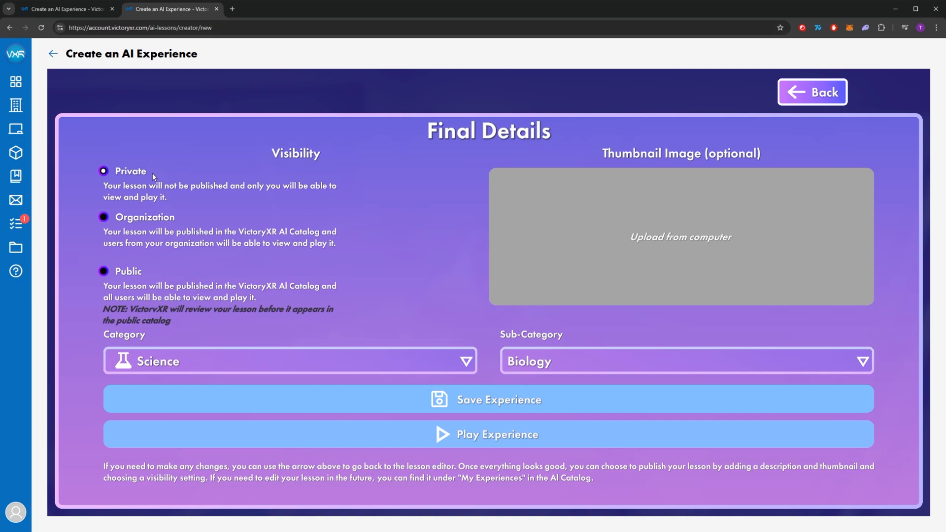
mouse_move(83, 221)
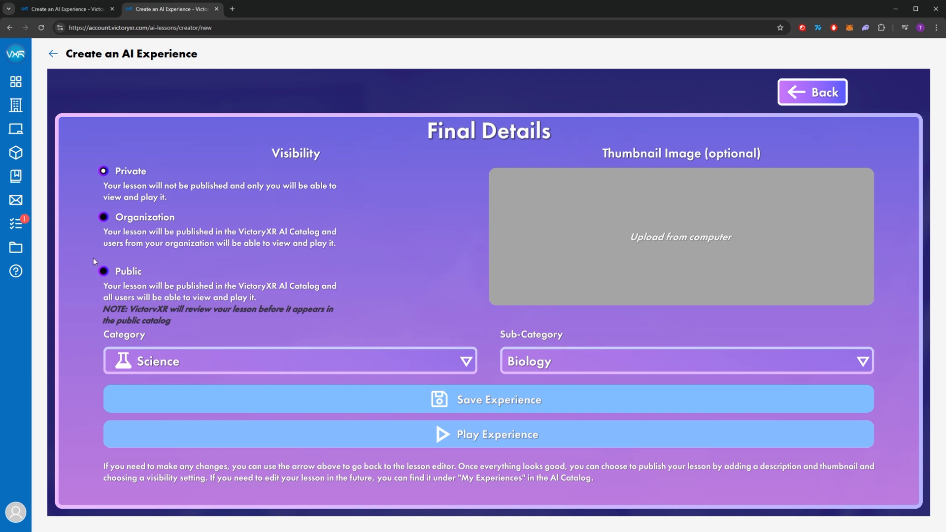
Step: Set the experience to Public, Patient Simulations category and Medical sub-category, then save it
click(103, 272)
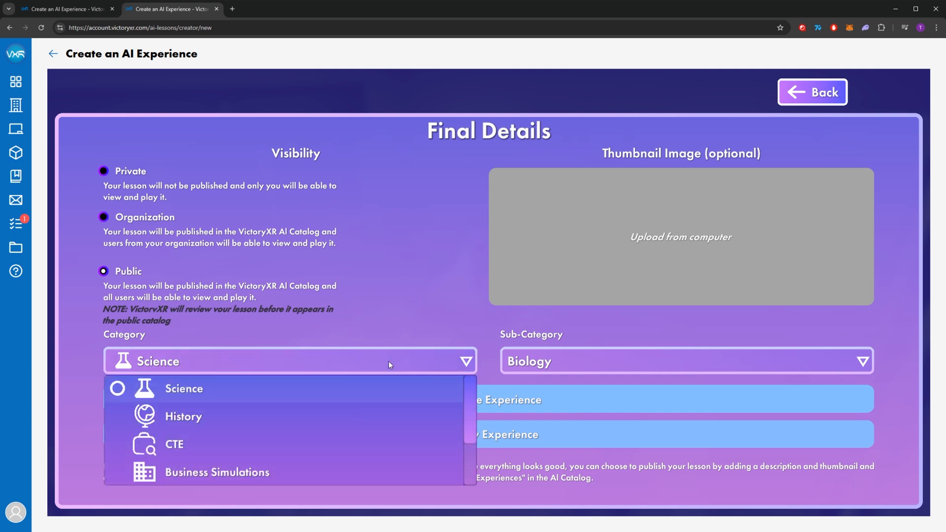
scroll(down, 3)
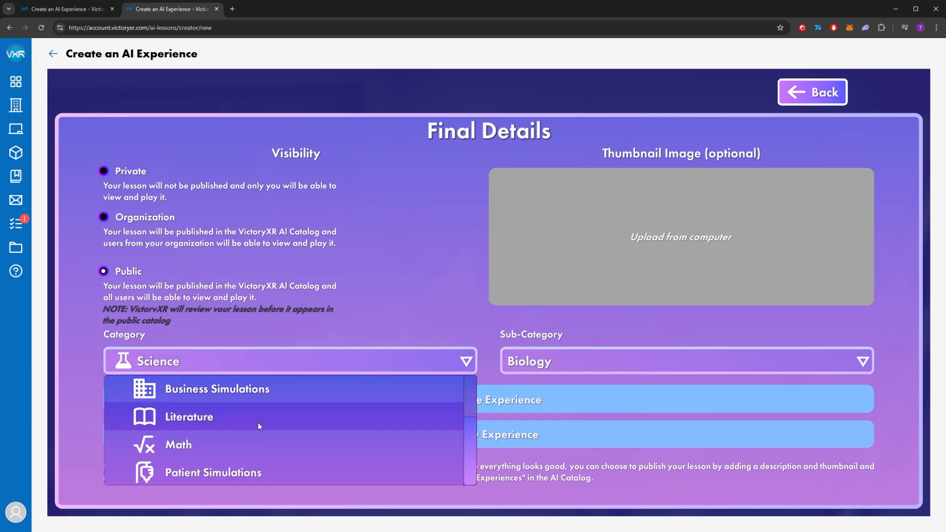
click(212, 473)
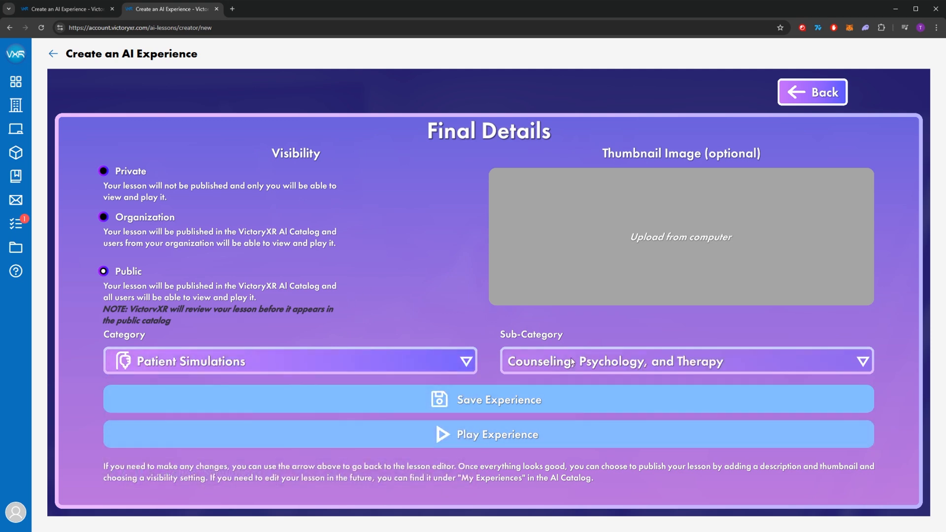
click(684, 361)
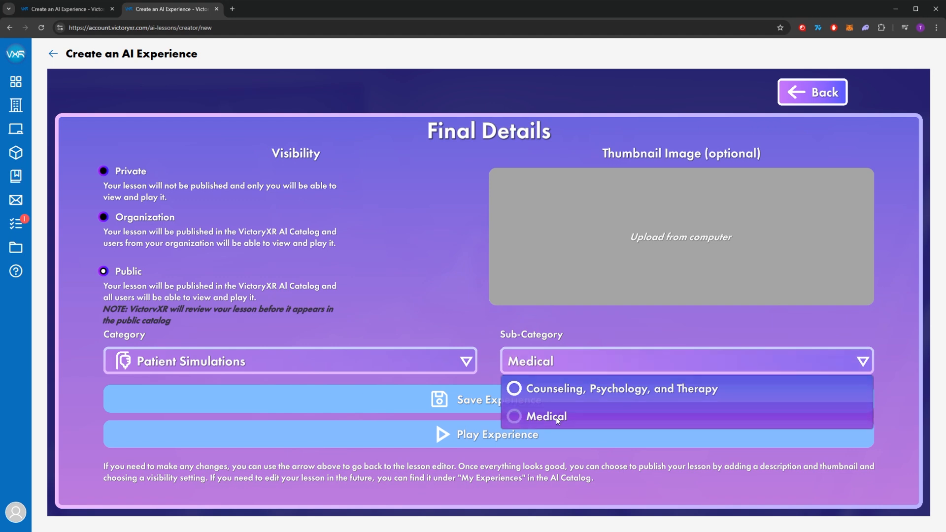
click(546, 416)
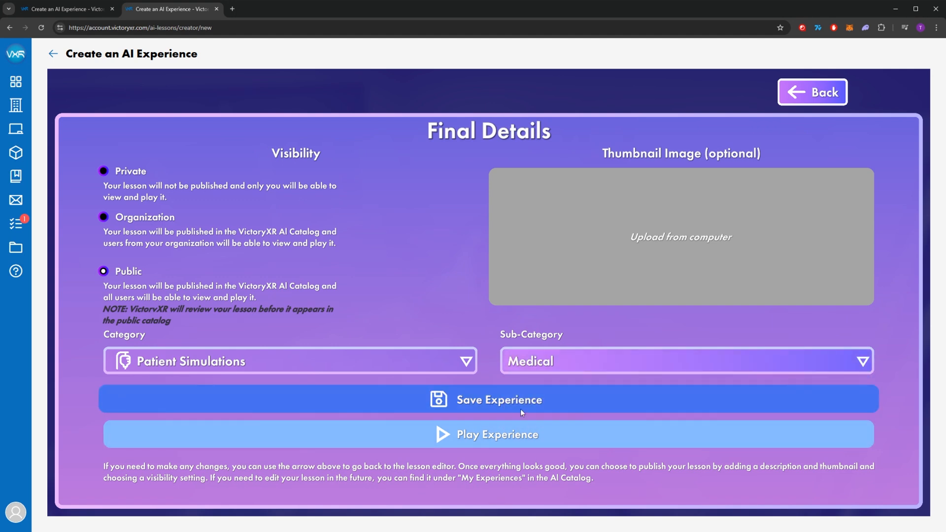
click(499, 400)
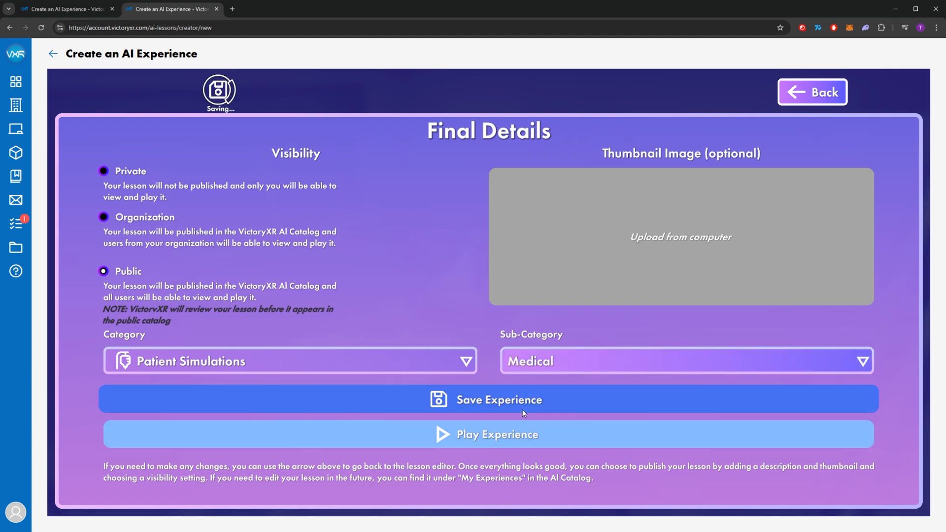
click(498, 400)
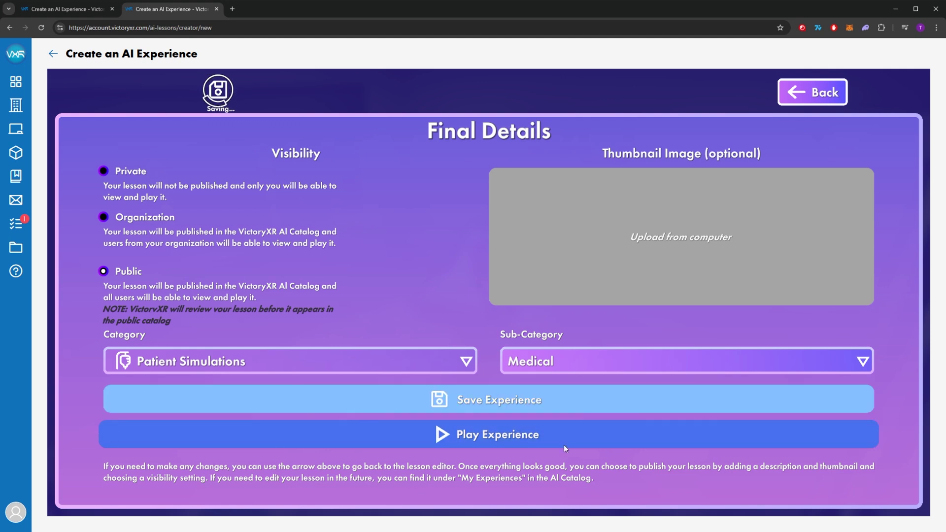
mouse_move(585, 488)
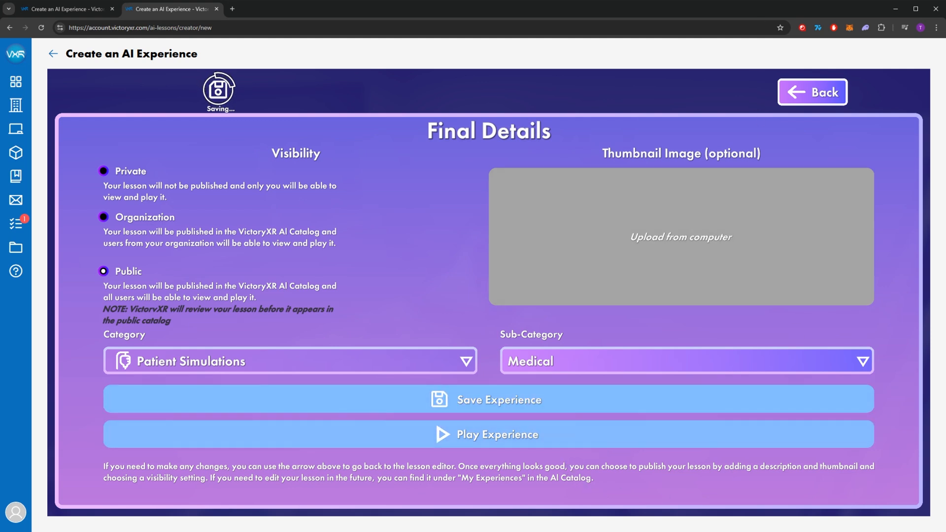
Step: Launch Jake's clinic simulation, turn on voice input, then exit it
click(498, 434)
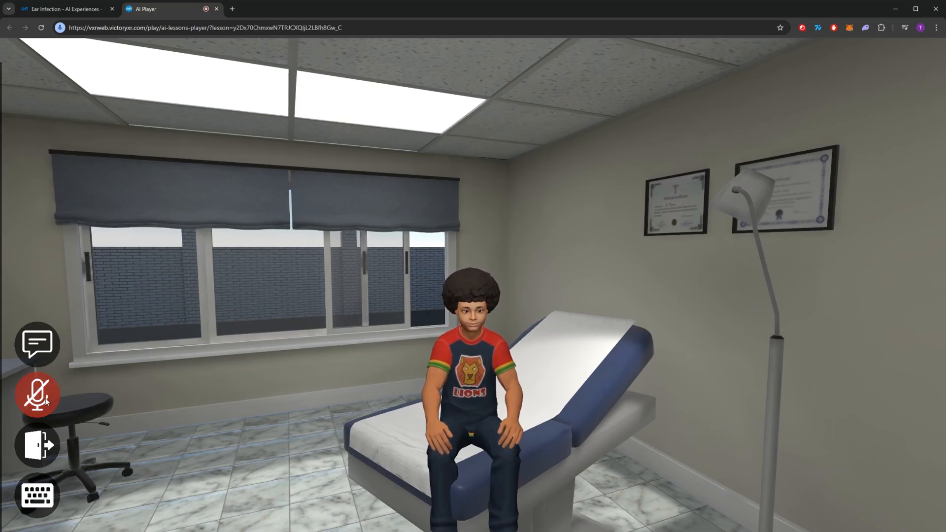
click(33, 397)
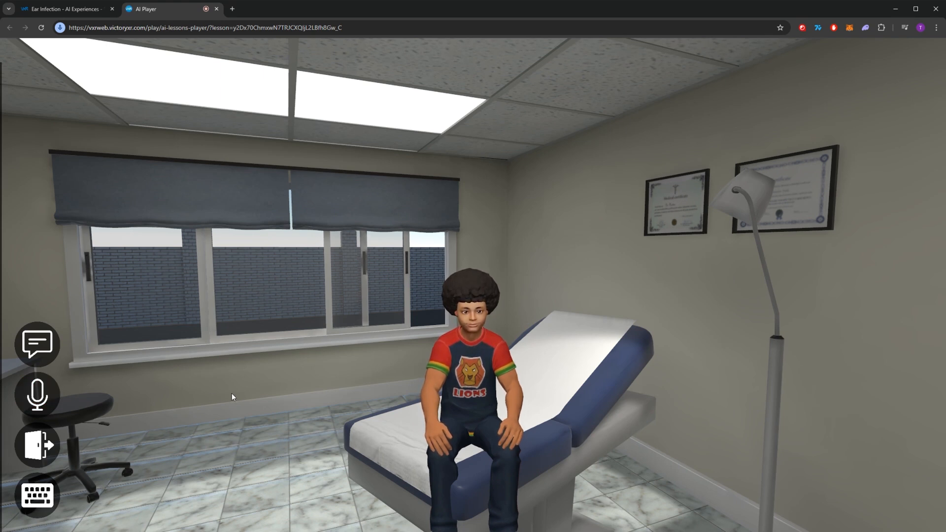
click(35, 399)
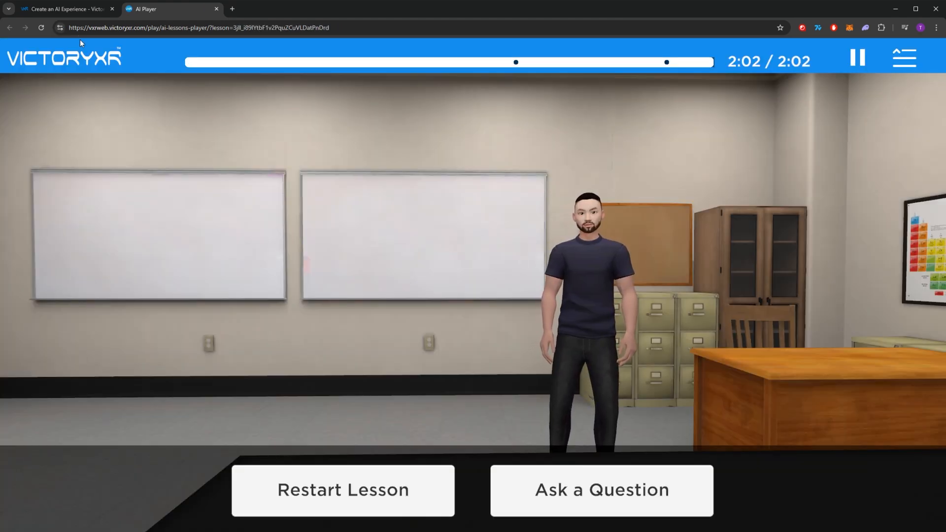
Step: Append 'Have a great day!' to the lesson's closing paragraph and return to Final Details
click(64, 9)
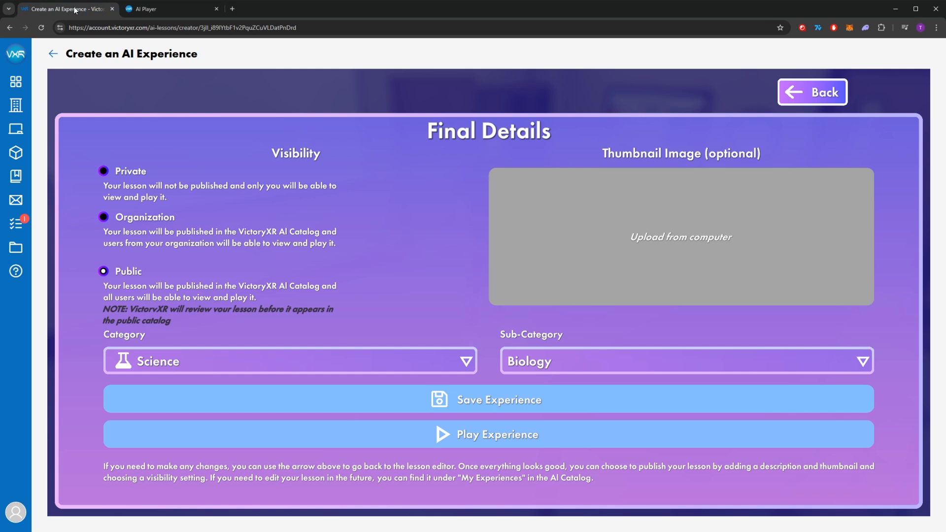
mouse_move(408, 199)
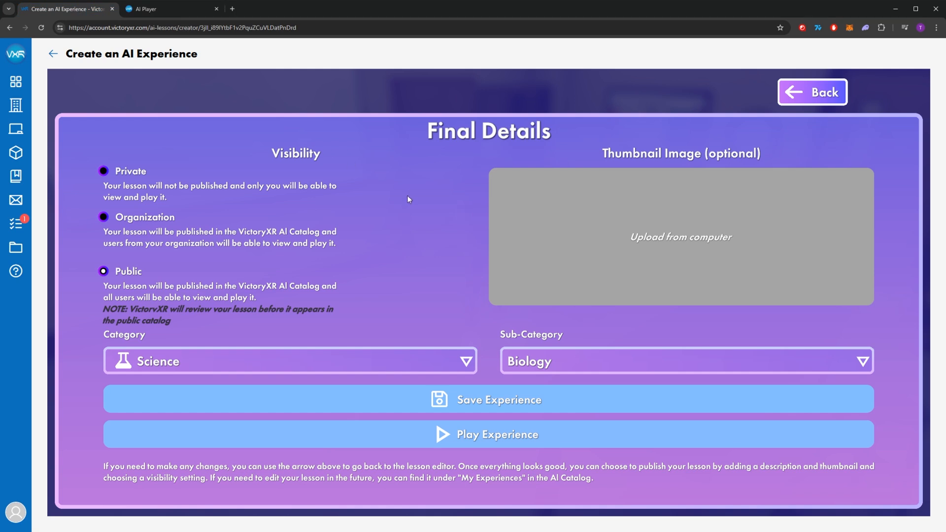
click(812, 93)
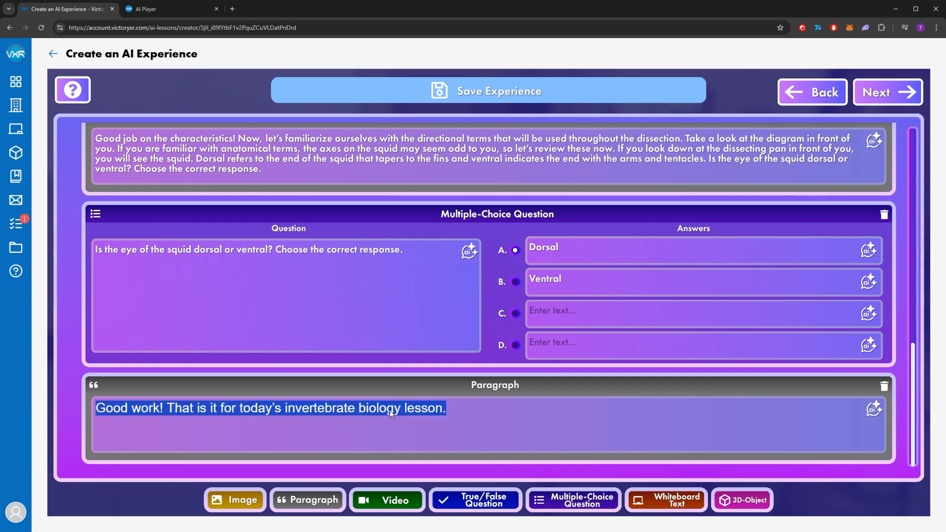
text(Have a great day!)
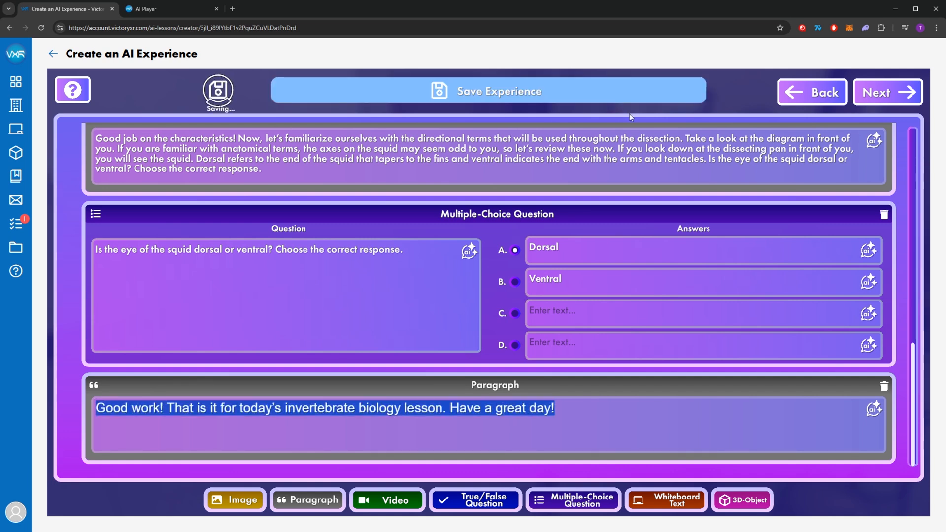
click(887, 93)
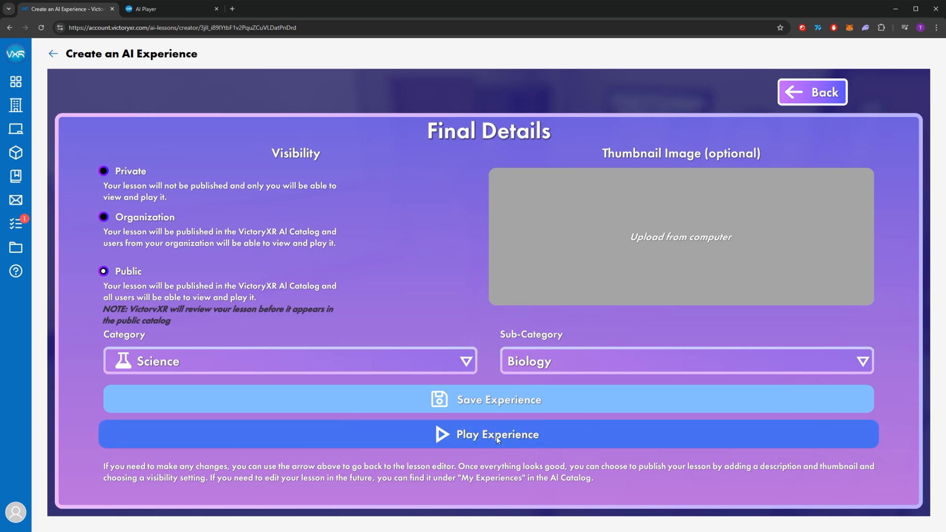
Step: Replay the lesson through its new closing line, then return to the Nexus dashboard
click(497, 434)
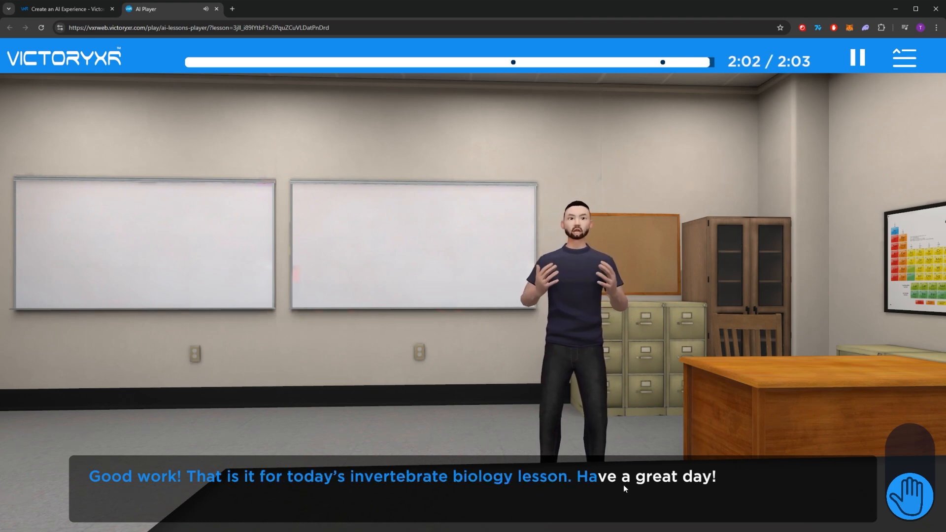
click(64, 9)
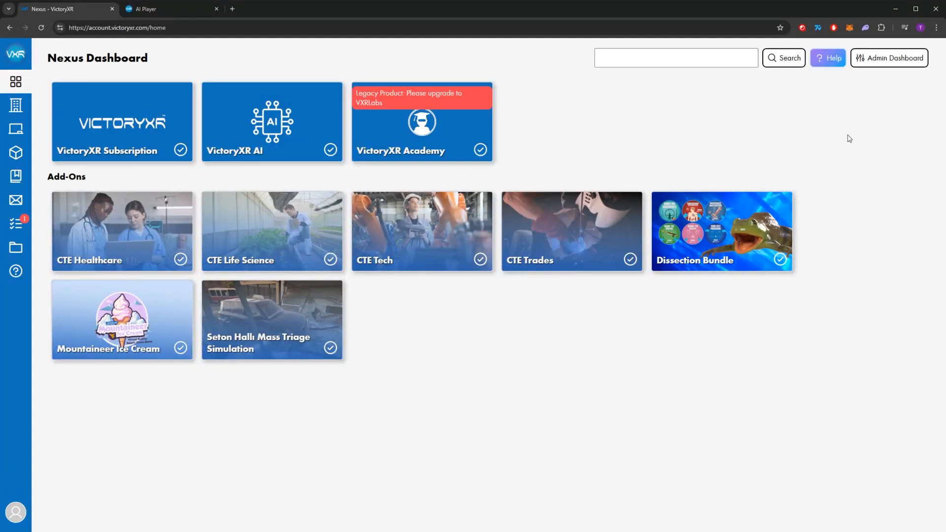
mouse_move(618, 143)
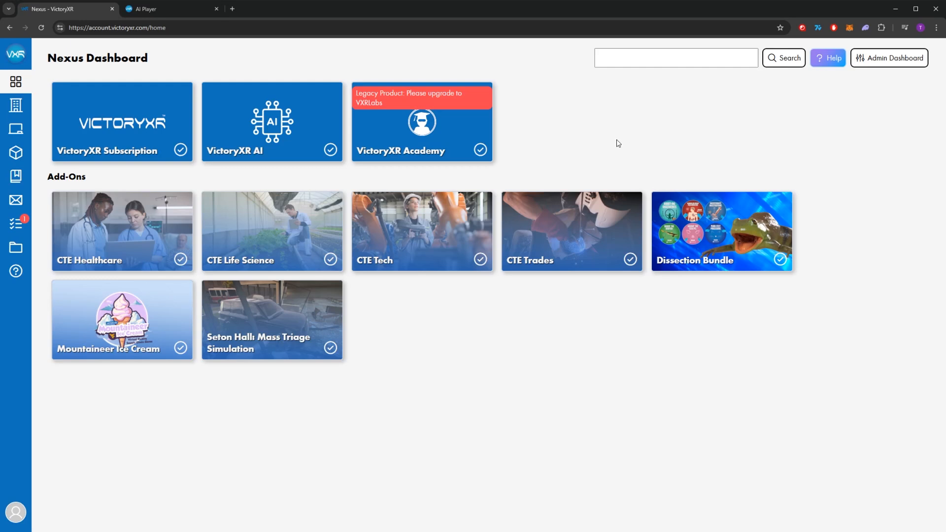
mouse_move(292, 185)
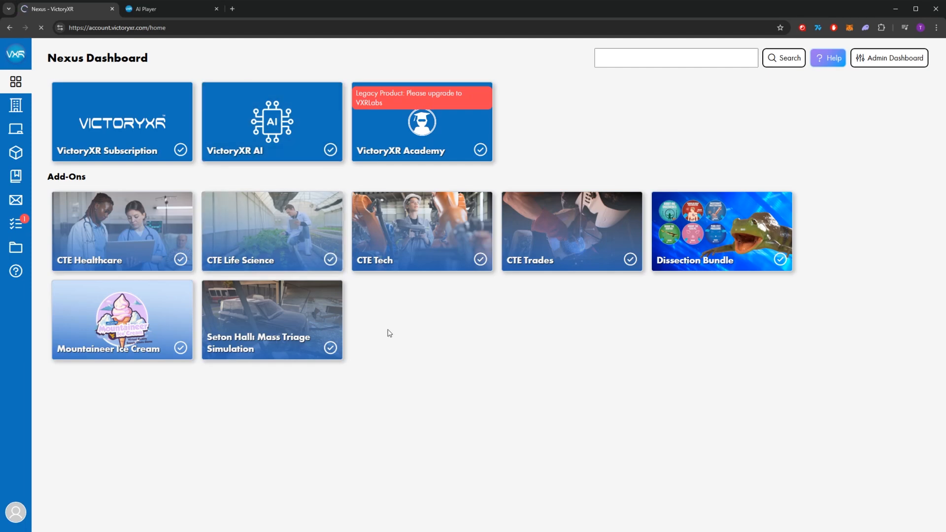
Step: Reopen the Invertebrate Biology lesson from My Experiences for editing and advance past its details form
click(272, 123)
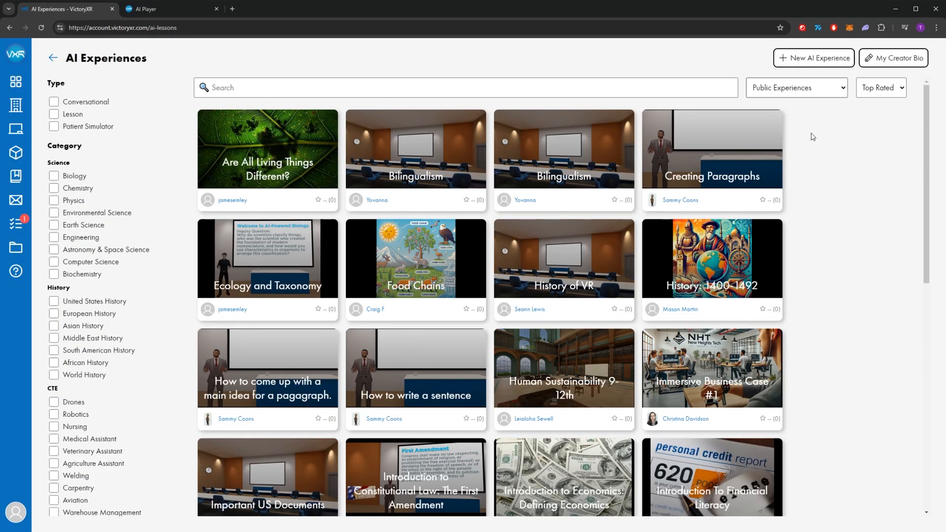
click(797, 88)
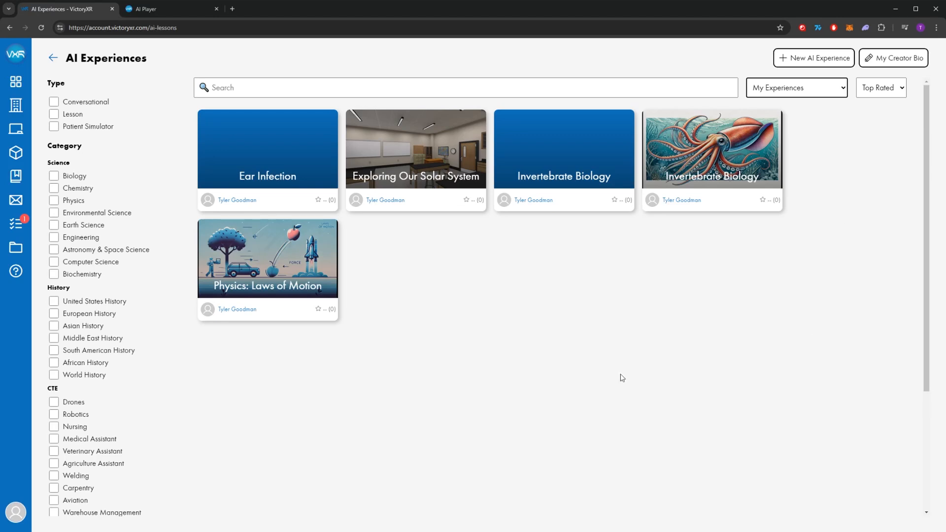
click(564, 148)
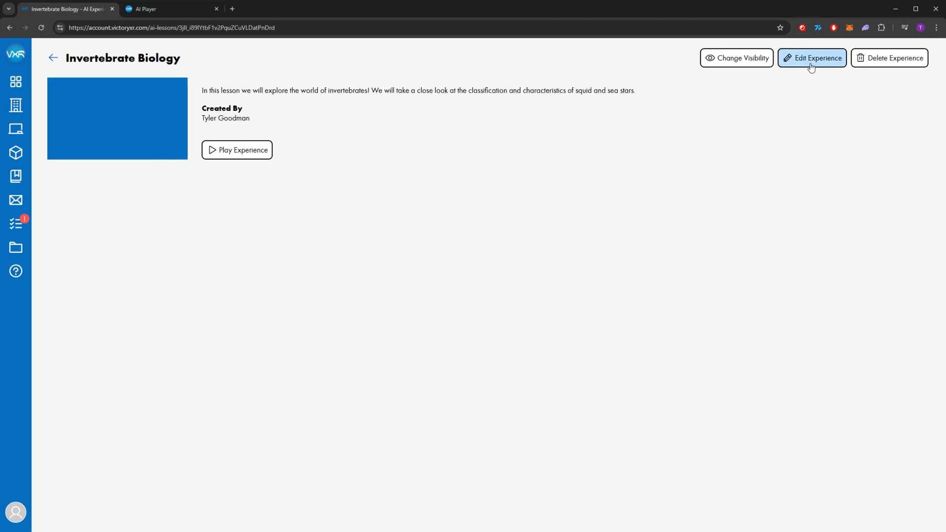
click(812, 58)
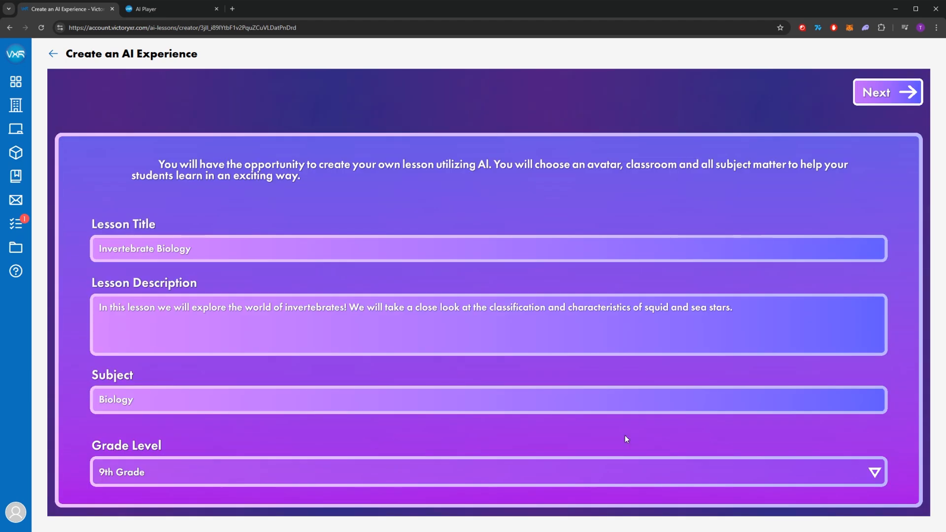
click(886, 93)
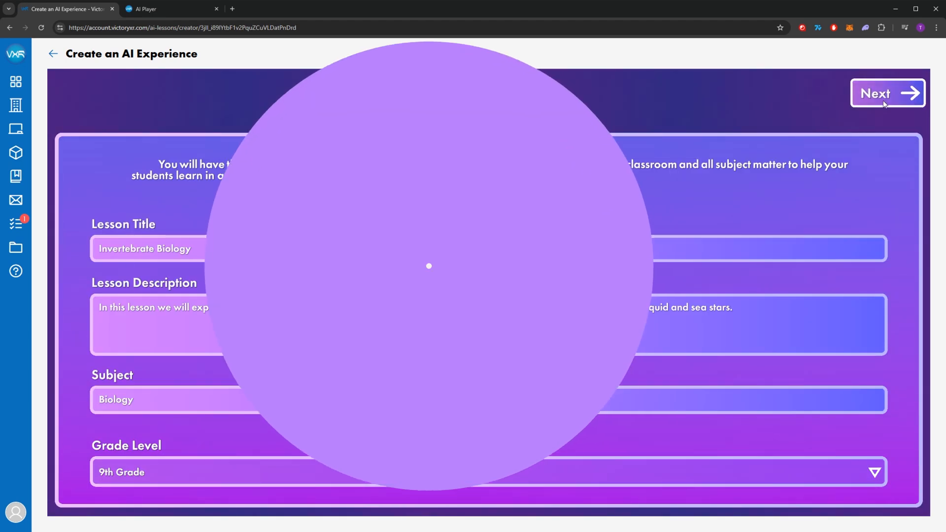